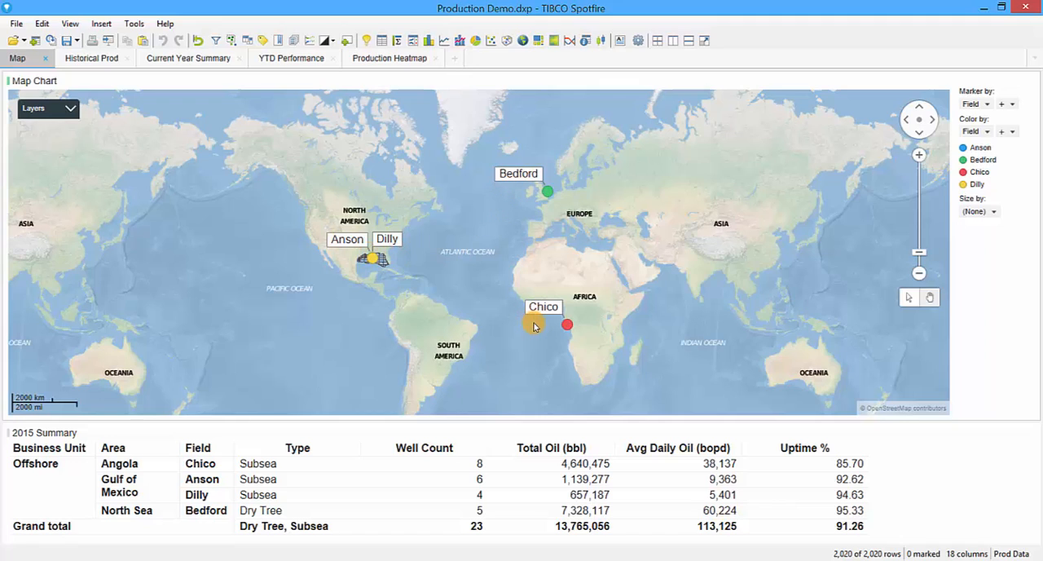
mouse_move(407, 263)
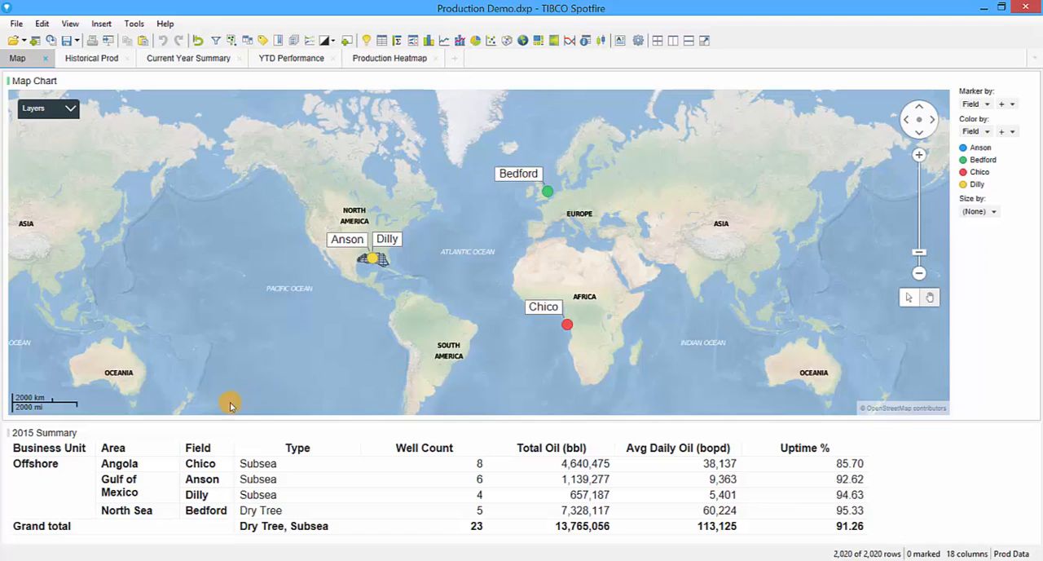
mouse_move(72, 475)
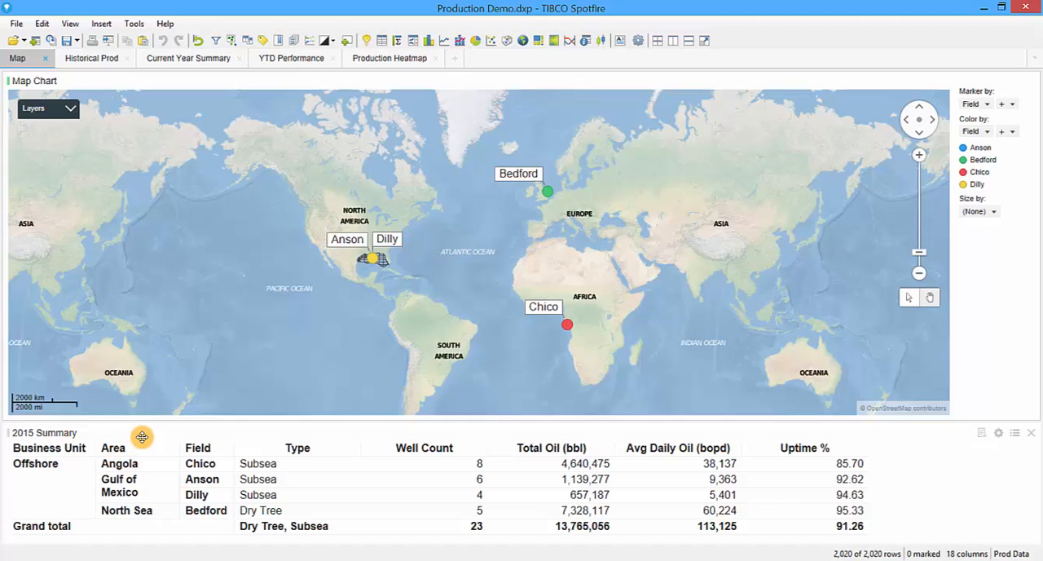
mouse_move(296, 430)
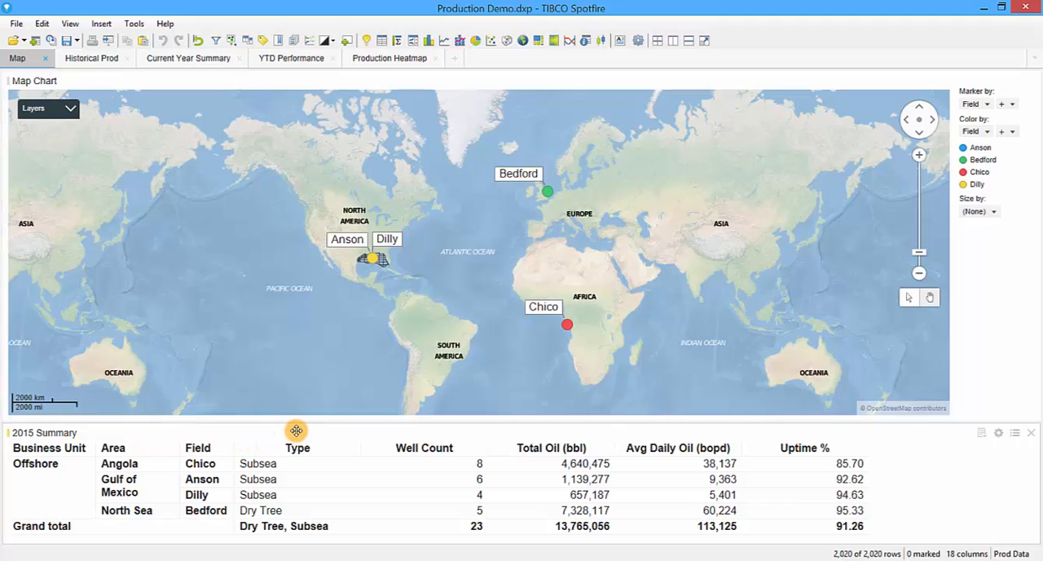
mouse_move(421, 432)
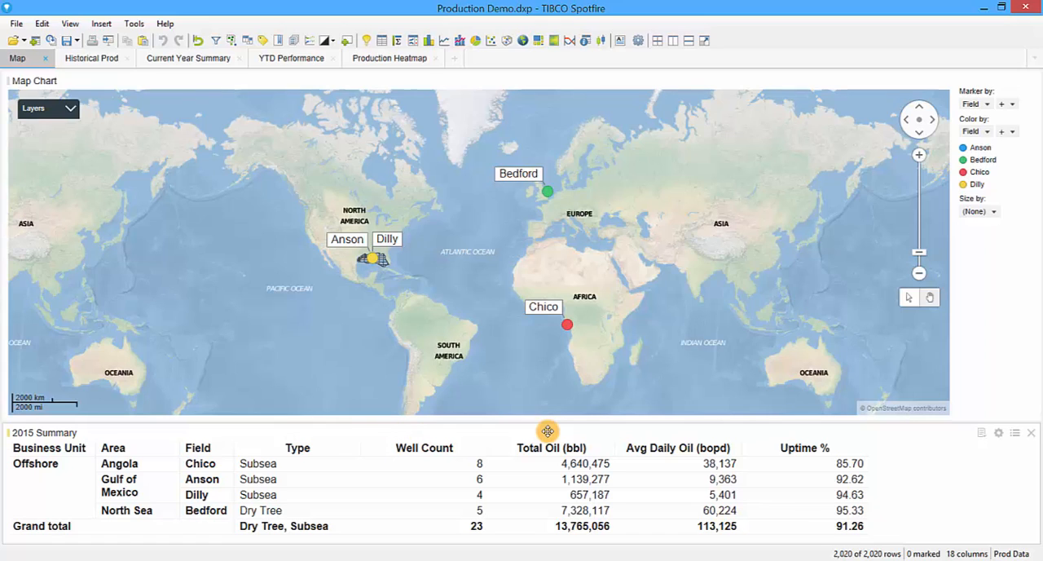
mouse_move(659, 429)
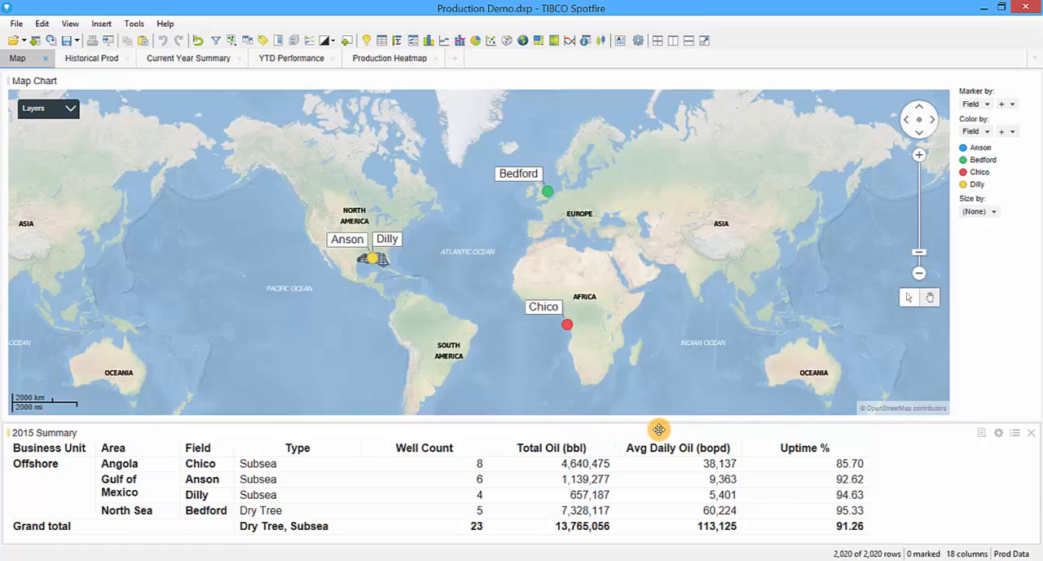
mouse_move(780, 418)
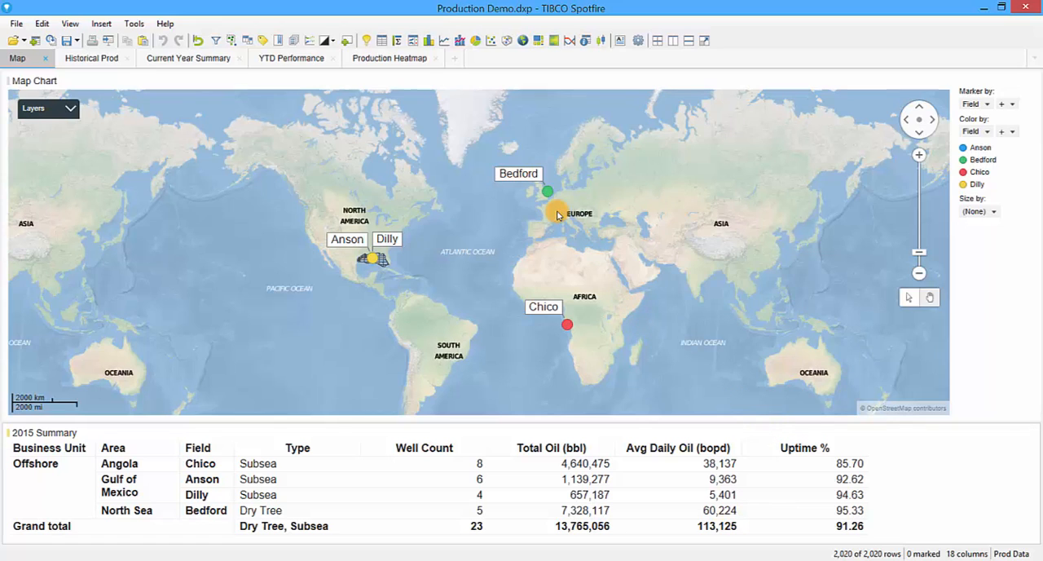
Zoom the map into the Gulf of Mexico lease blocks around the Anson field
left_click(547, 193)
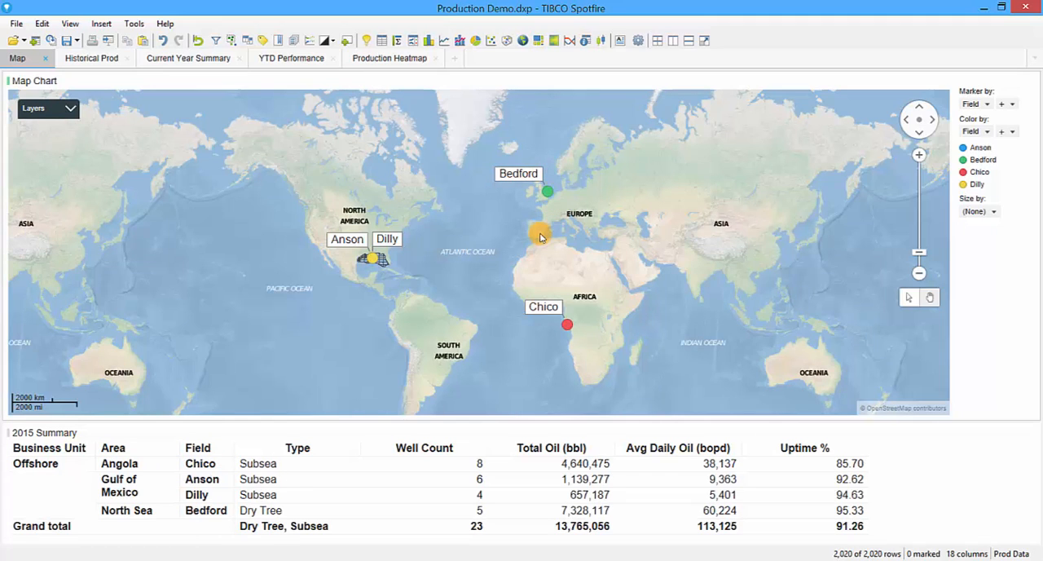
left_click(257, 479)
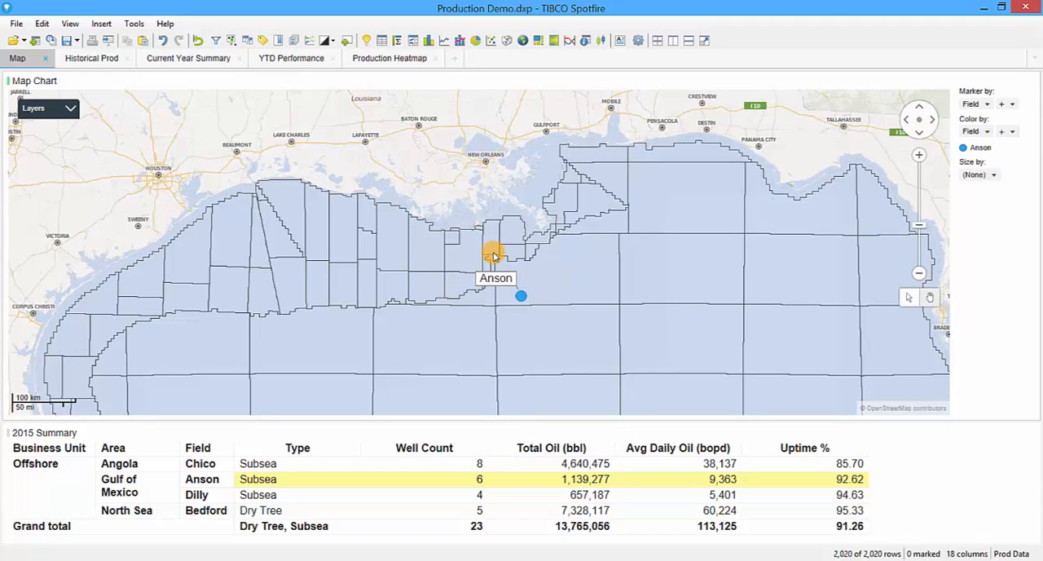
mouse_move(508, 295)
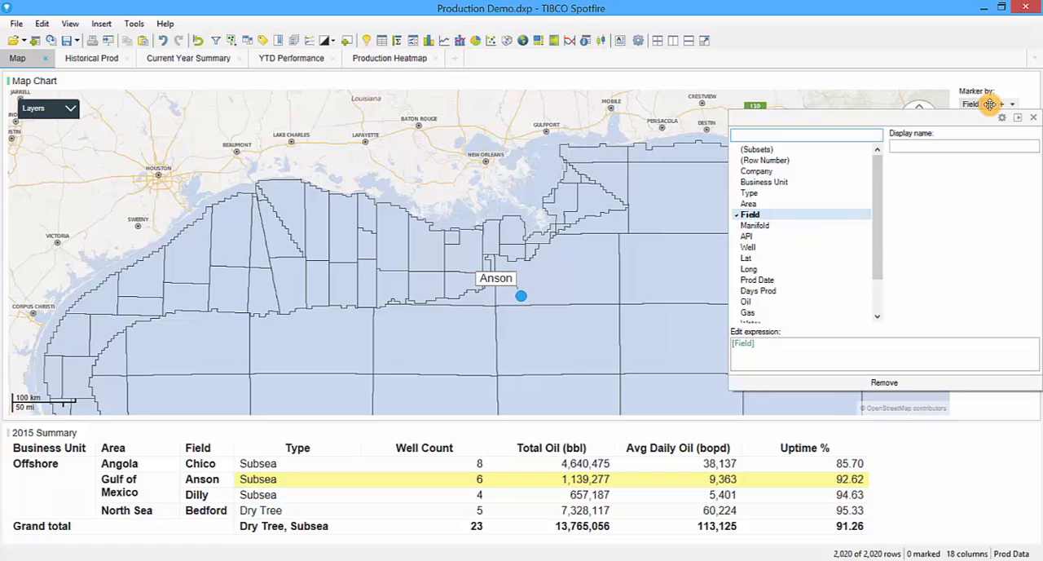
Search the Marker by column list for 'well' to mark individual wells
type("well")
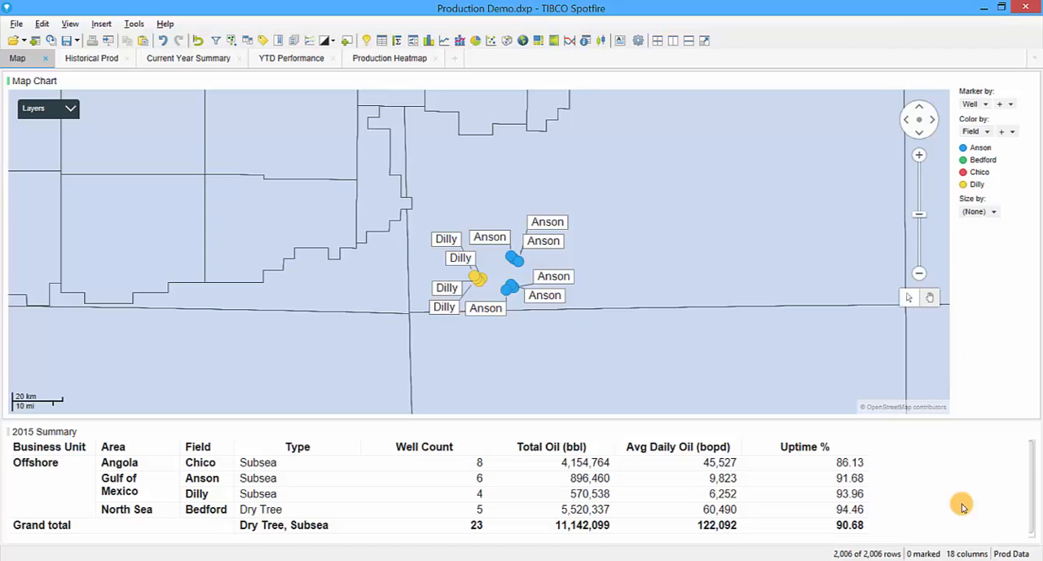
mouse_move(956, 506)
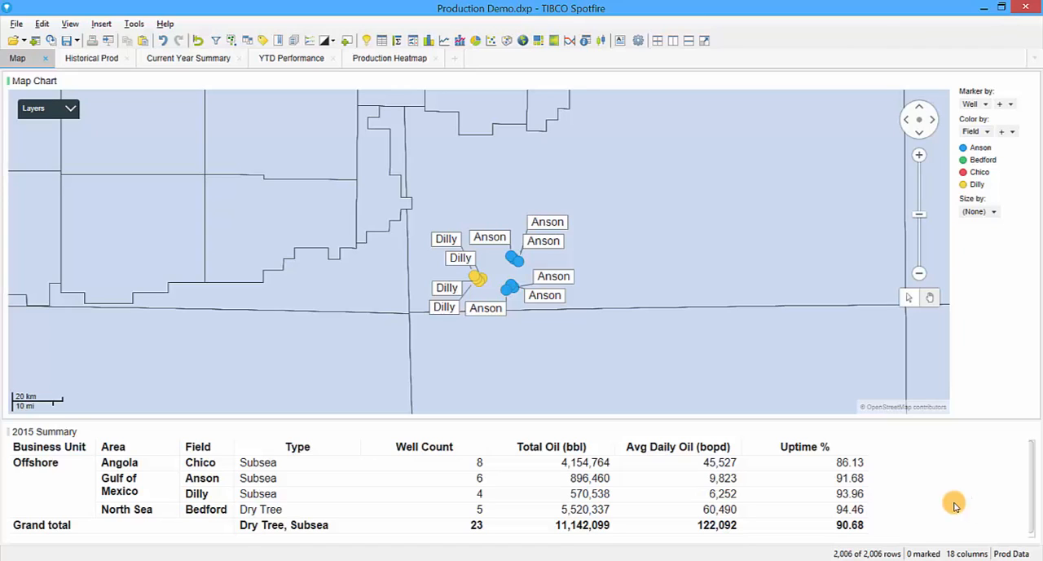
mouse_move(543, 315)
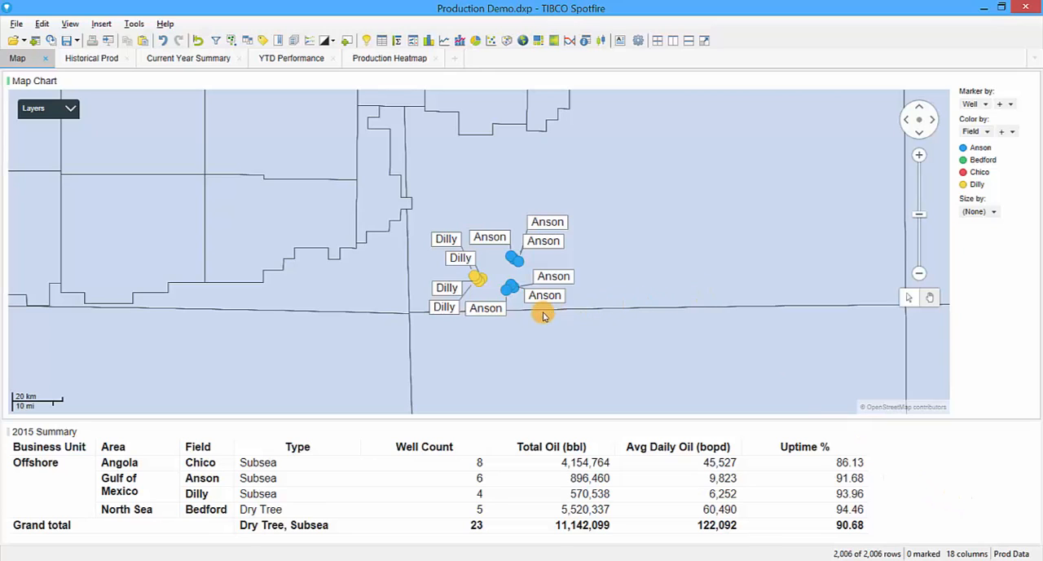
Mark a single Anson well on the map so the summary table shows only its totals
left_click(508, 291)
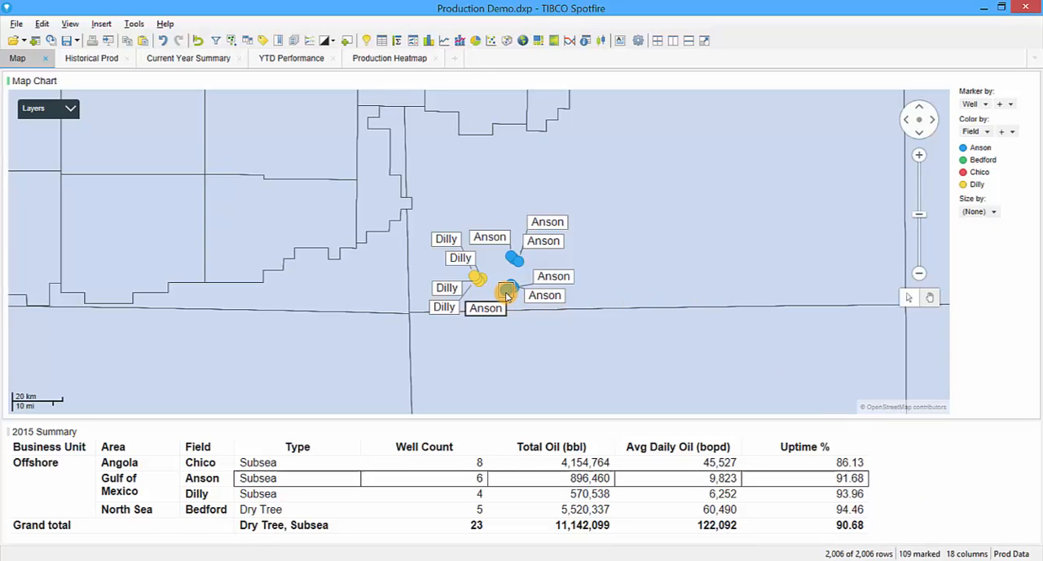
left_click(505, 292)
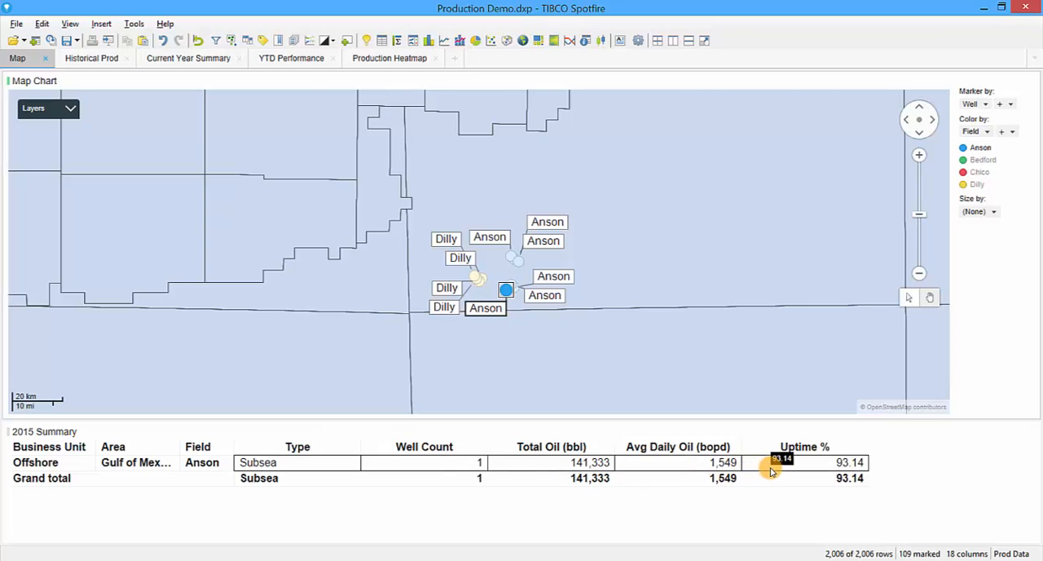
mouse_move(894, 501)
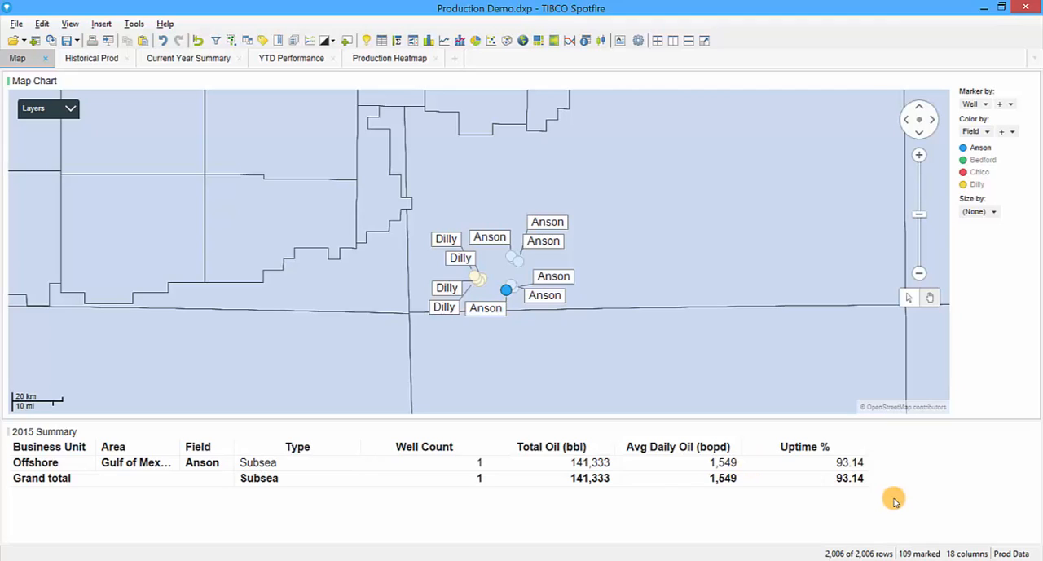
mouse_move(794, 432)
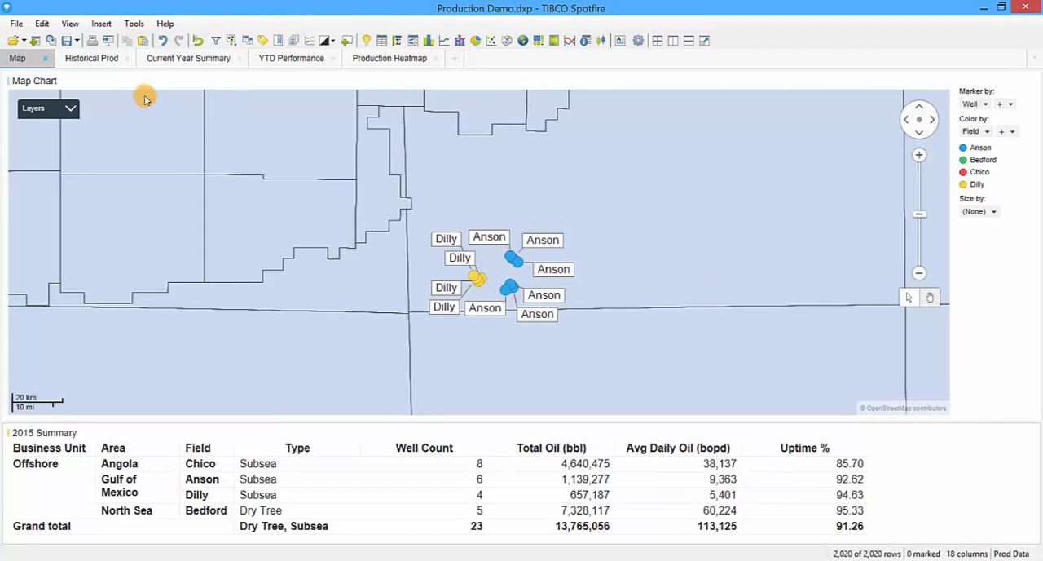
Switch to the Historical Prod page with the Avg Daily Oil Production actuals and forecast chart
left_click(90, 57)
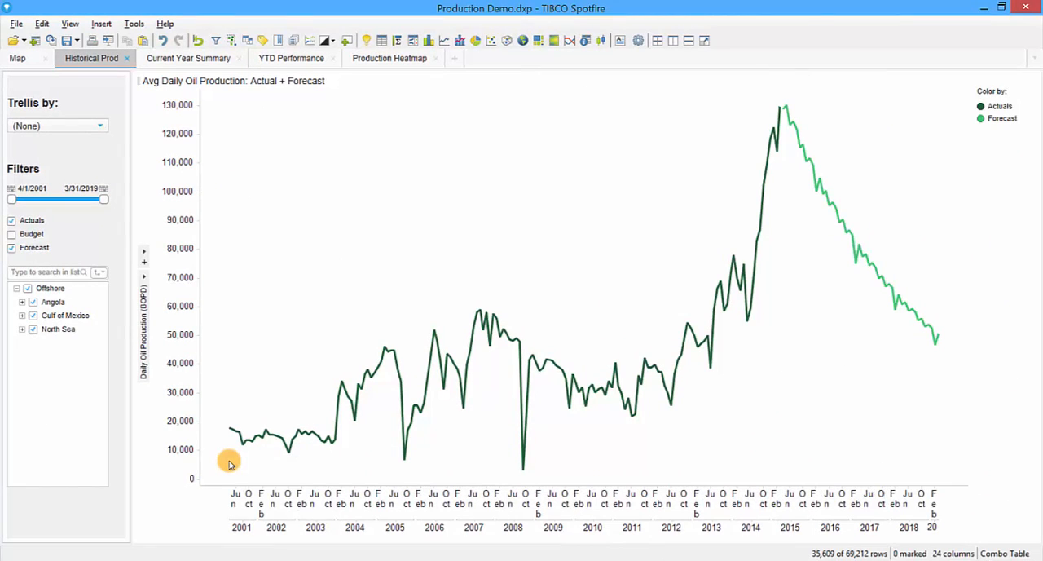
mouse_move(591, 458)
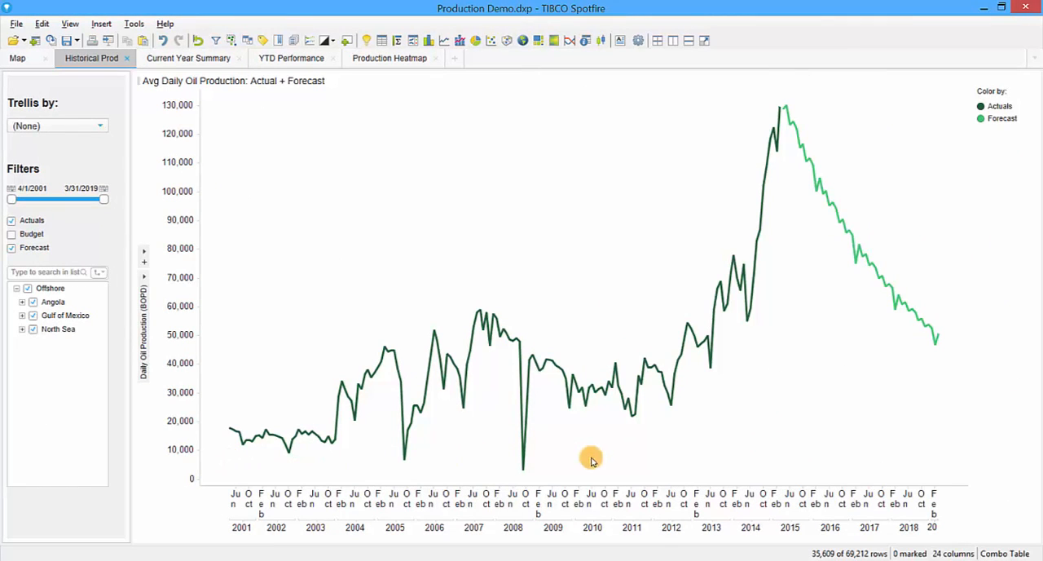
mouse_move(793, 470)
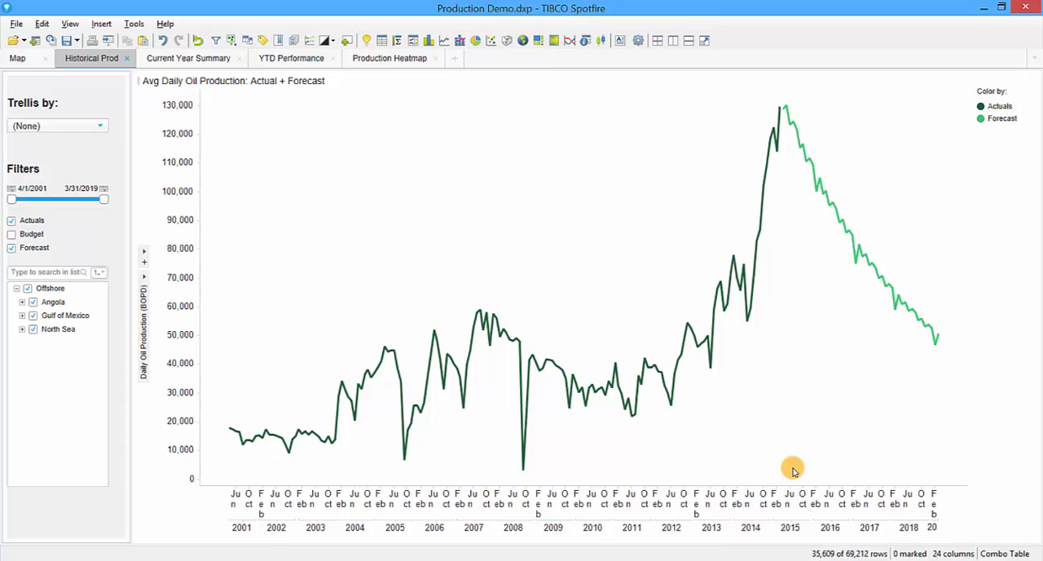
mouse_move(668, 432)
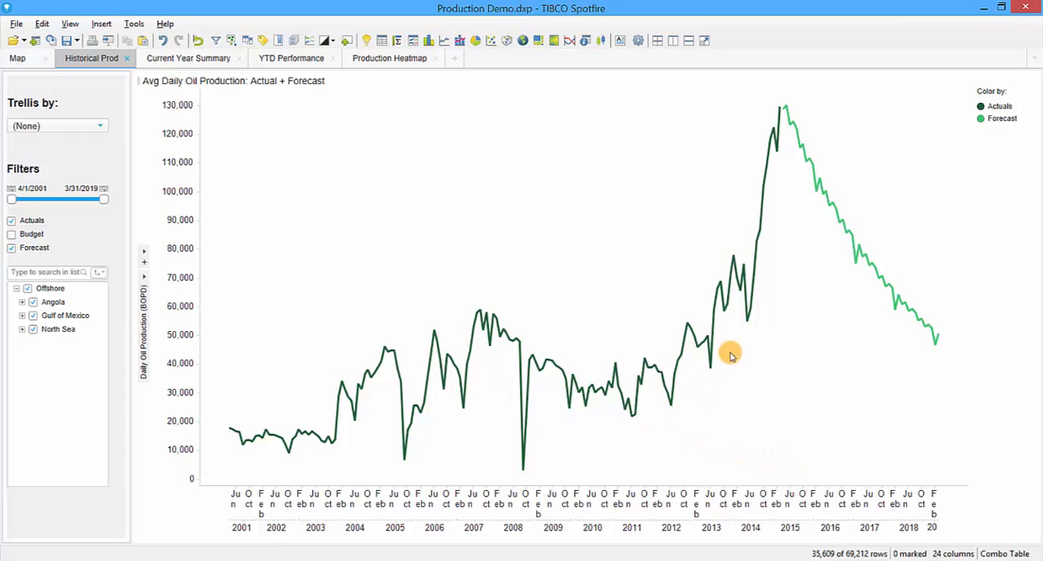
mouse_move(783, 171)
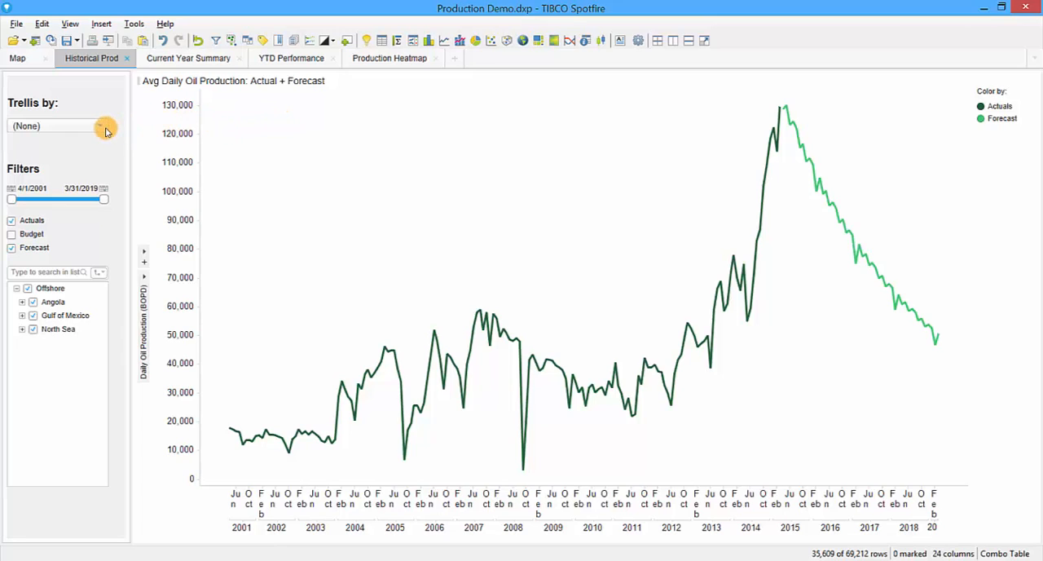
Trellis the production chart by Area, then Field, then Well
left_click(104, 126)
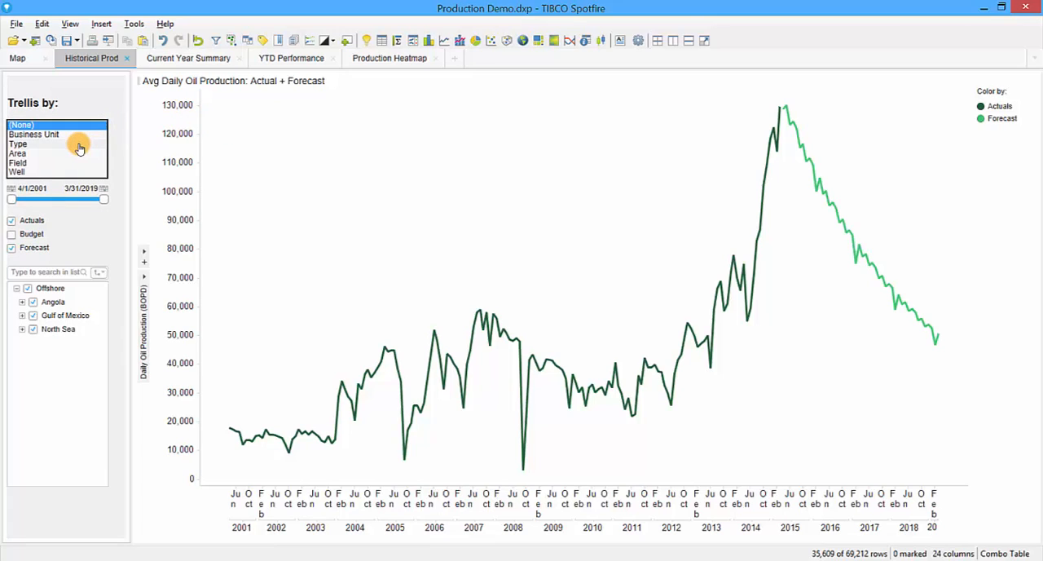
left_click(18, 153)
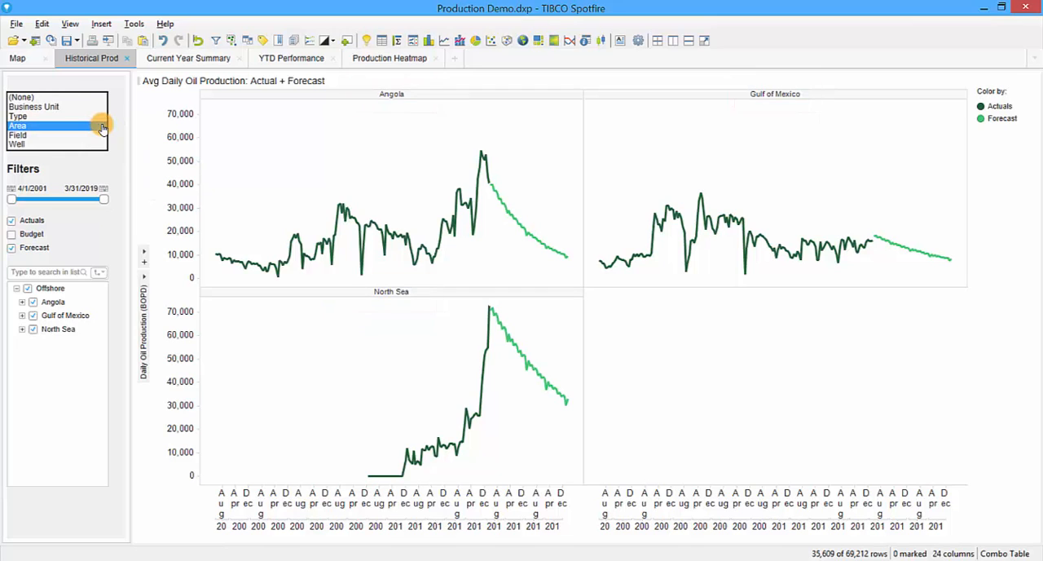
left_click(17, 135)
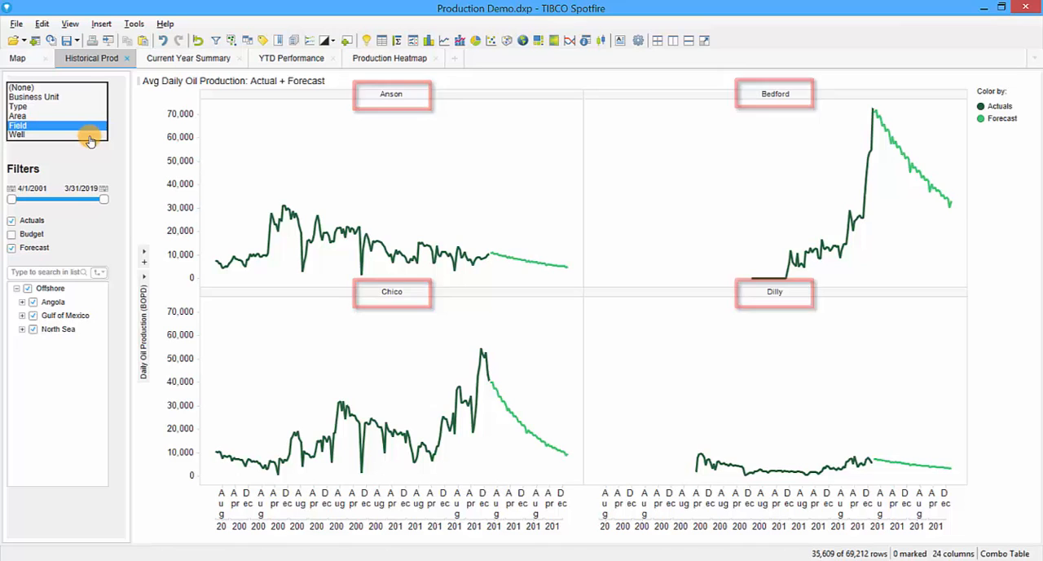
left_click(17, 134)
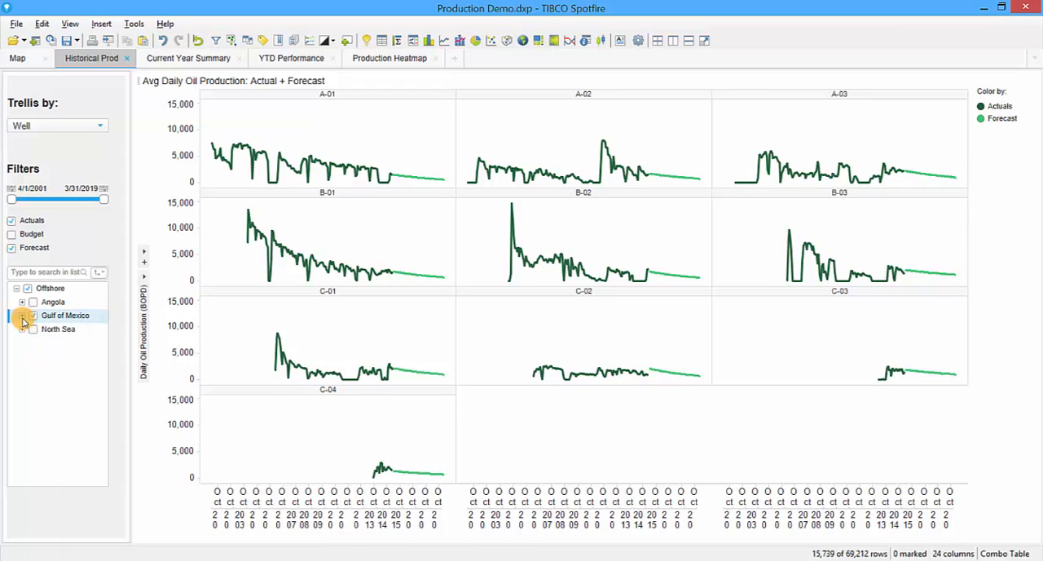
Expand Gulf of Mexico in the hierarchy filter and limit the well panels to Anson
left_click(22, 316)
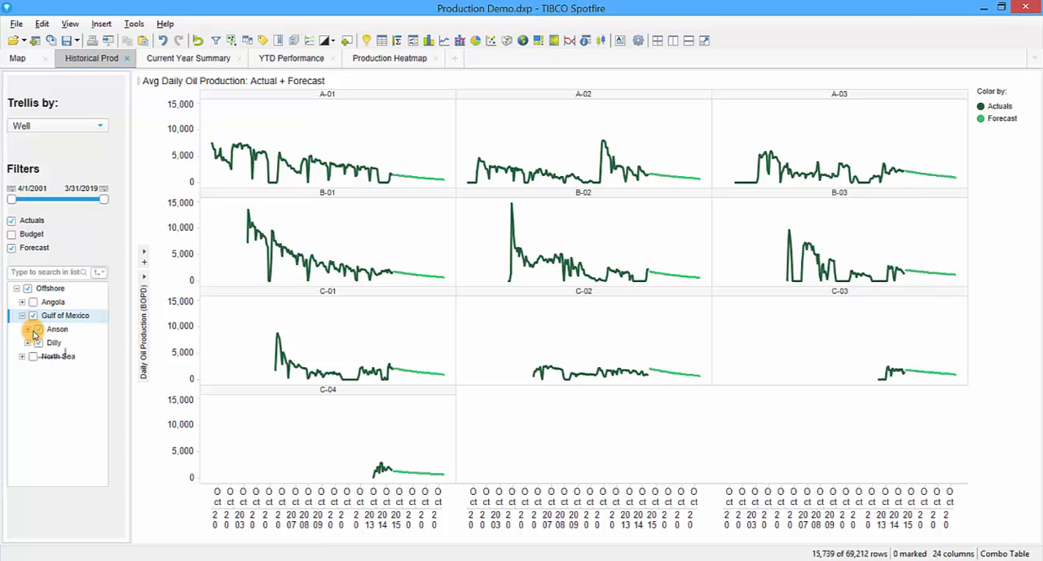
mouse_move(57, 328)
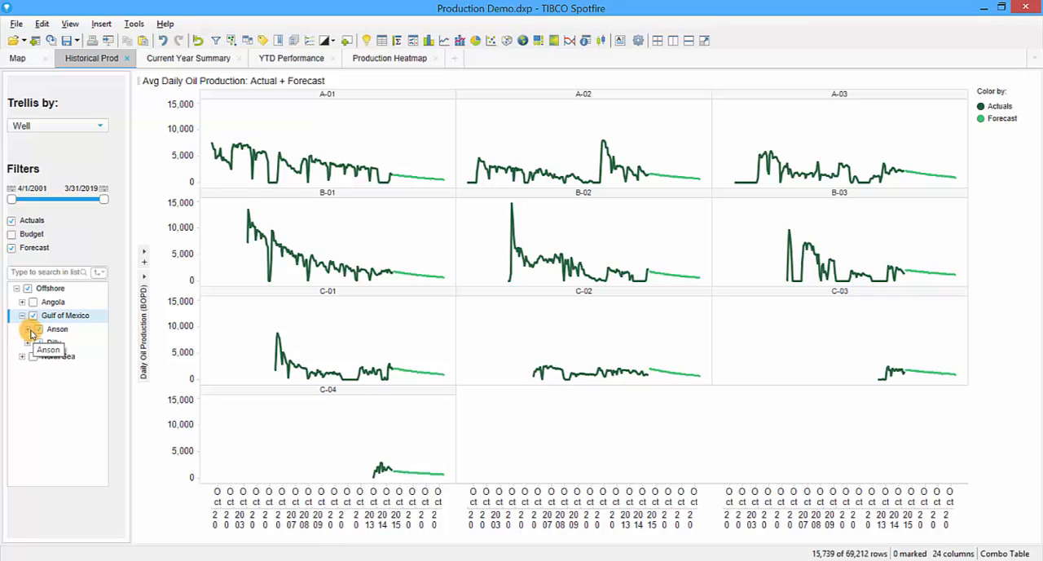
left_click(28, 342)
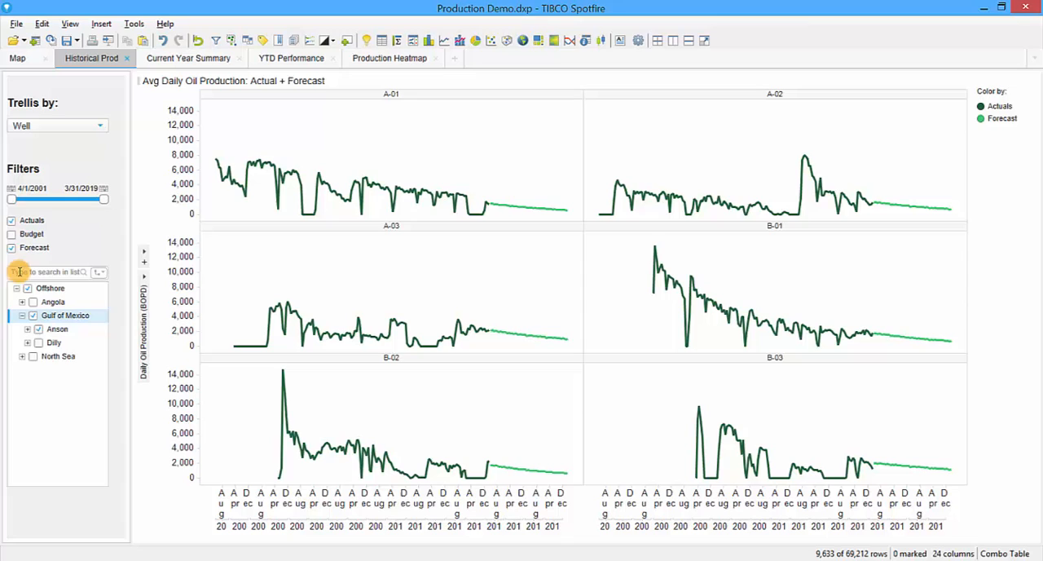
Show the Budget series in the well panels and hide the Forecast series
left_click(12, 234)
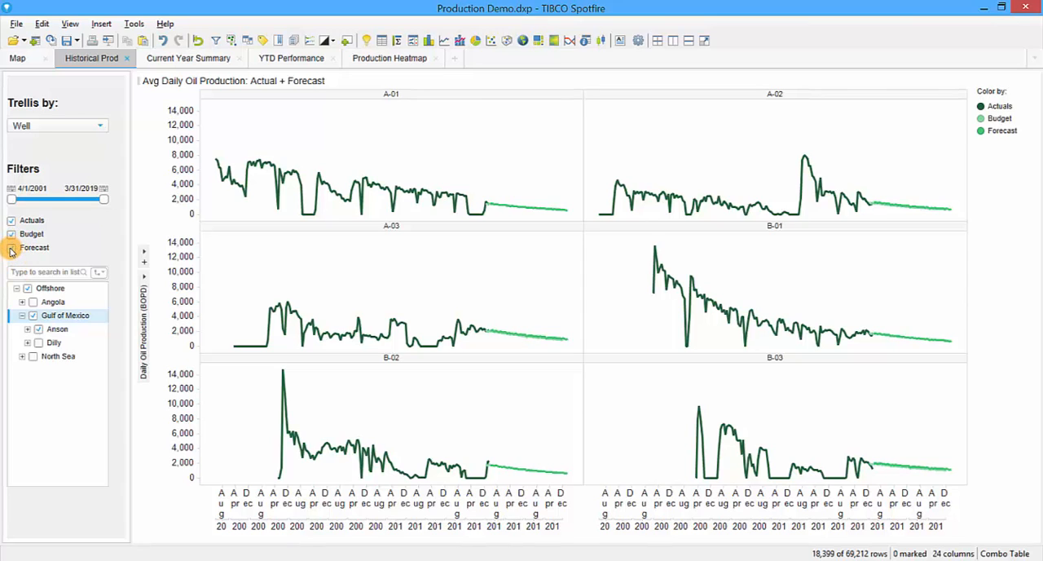
left_click(11, 247)
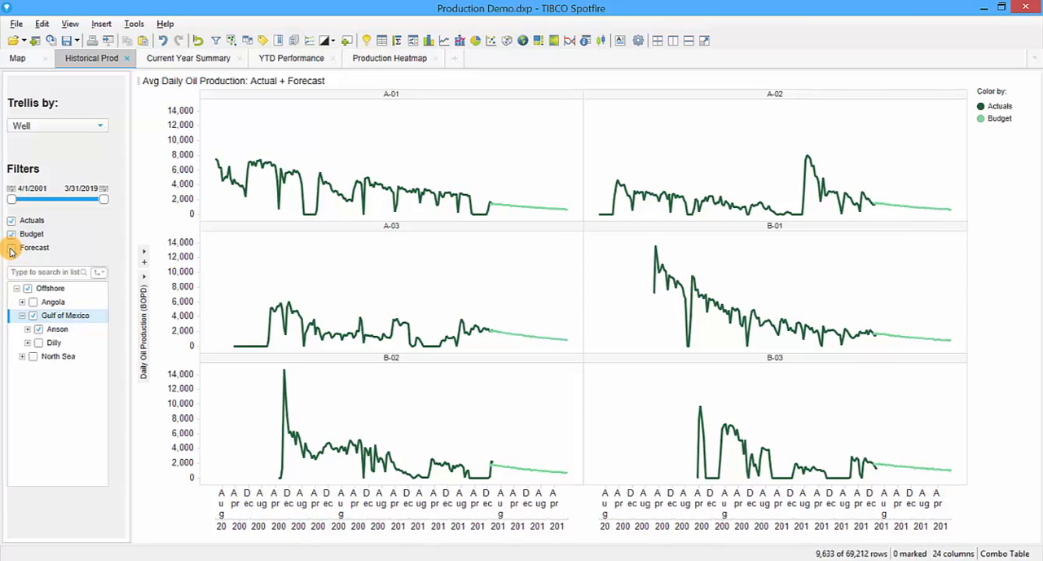
left_click(11, 247)
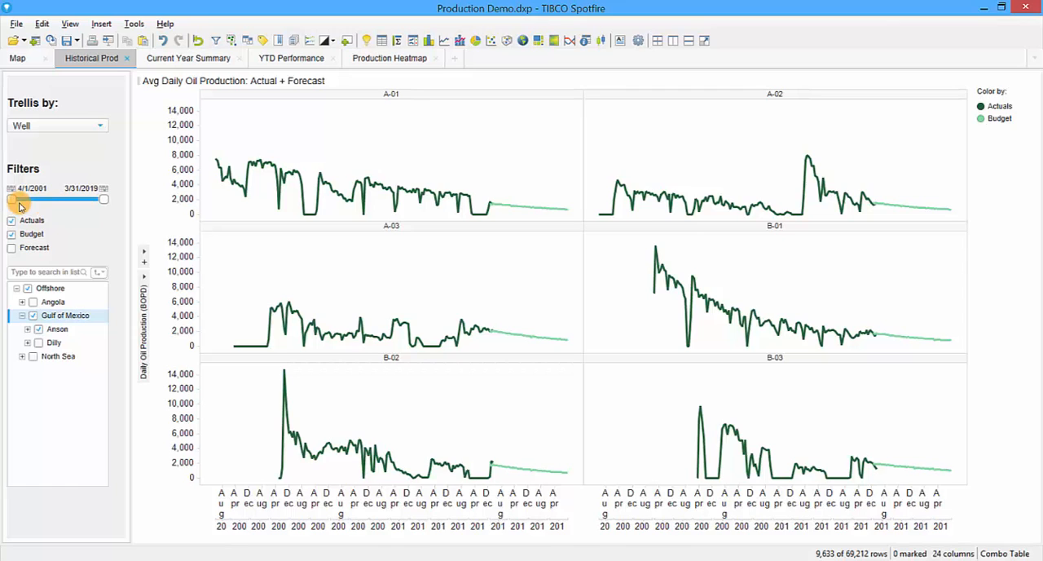
Narrow the date range filter to 10/1/2004 through 5/29/2007
left_click_drag(17, 200, 29, 200)
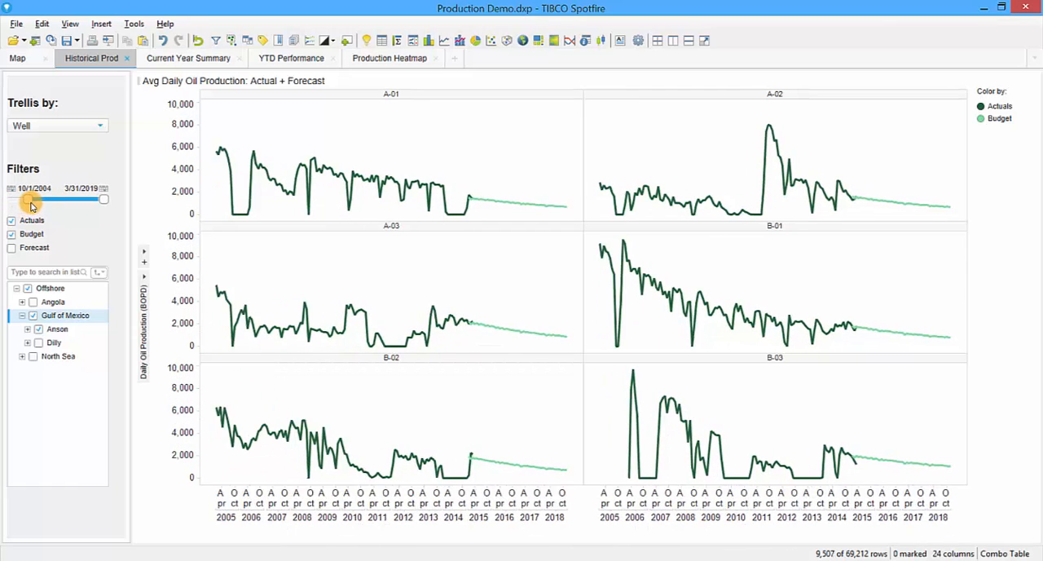
left_click_drag(104, 199, 75, 199)
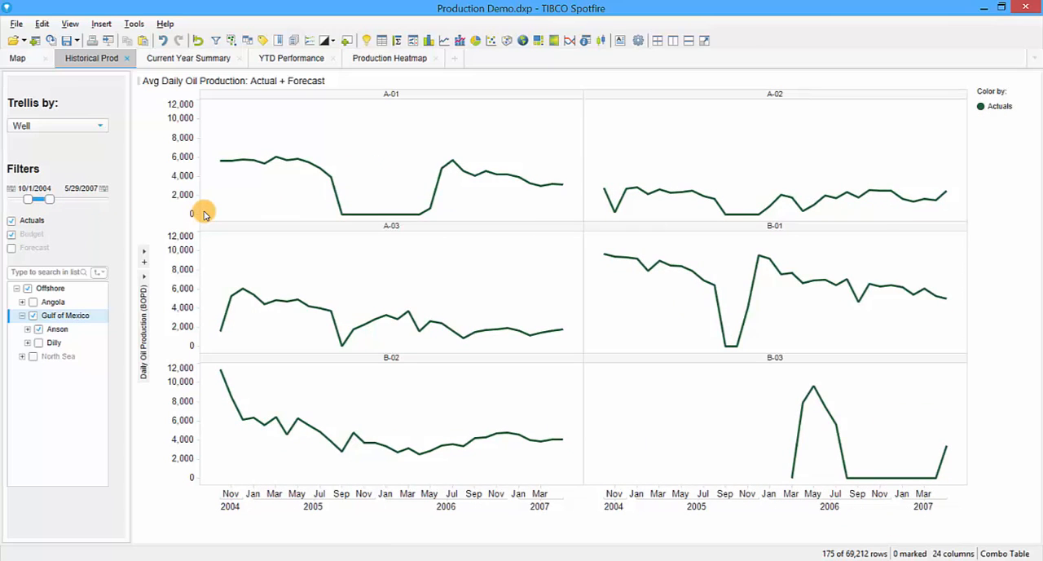
mouse_move(124, 88)
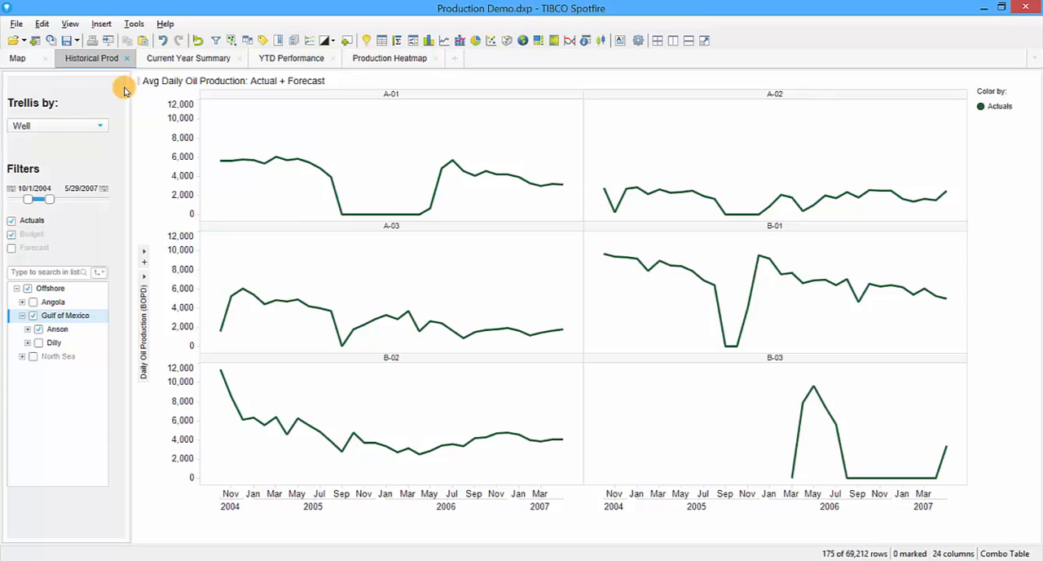
mouse_move(191, 42)
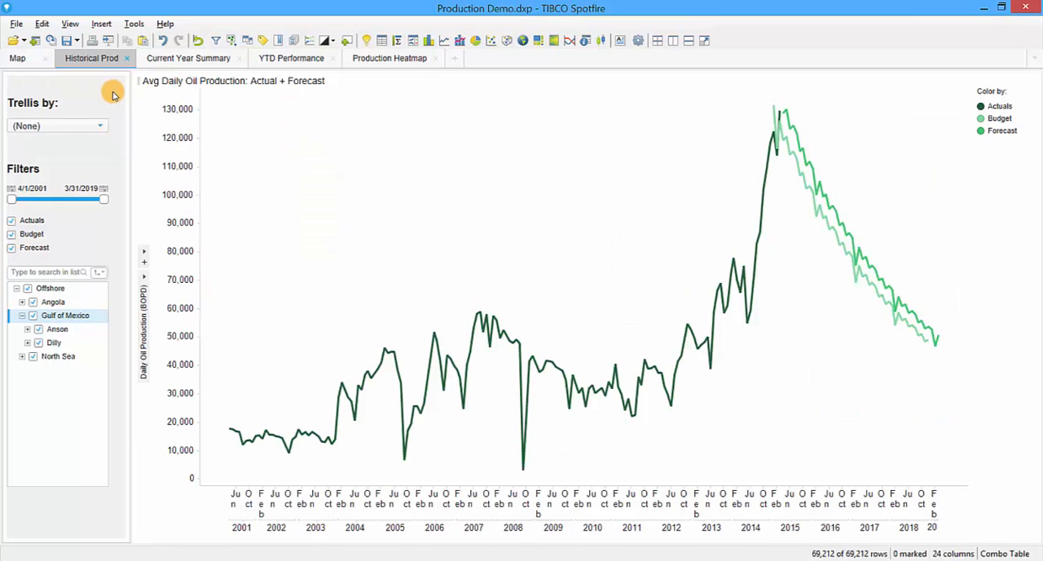
mouse_move(188, 58)
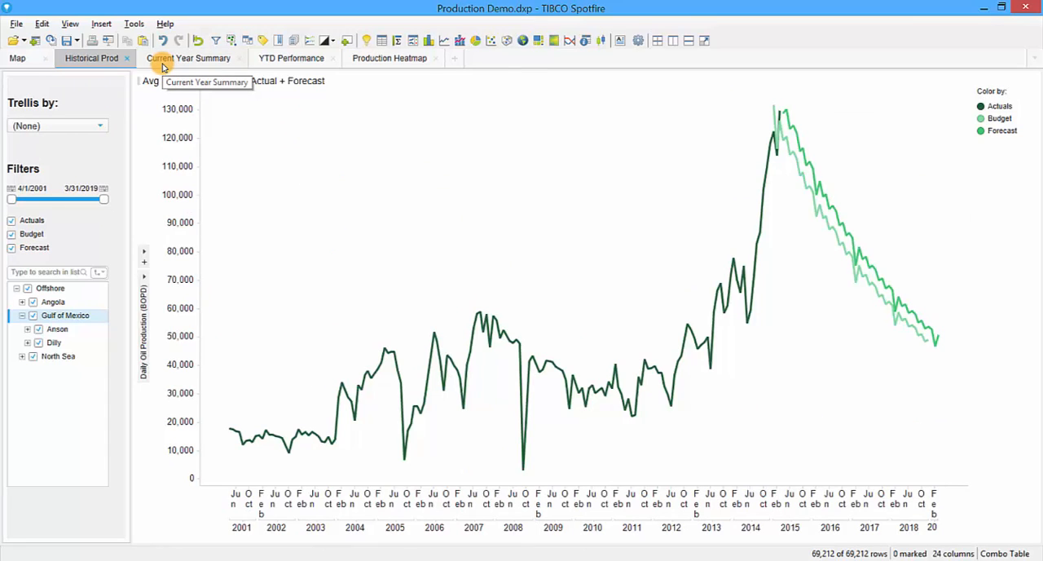
Go to the Current Year Summary page comparing 2015 production with budget
left_click(189, 58)
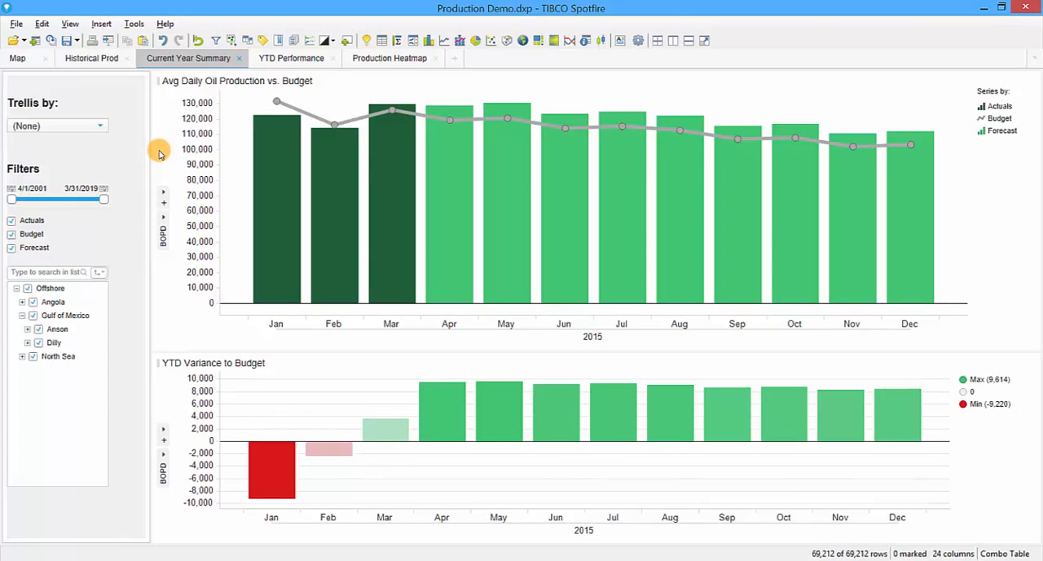
mouse_move(236, 228)
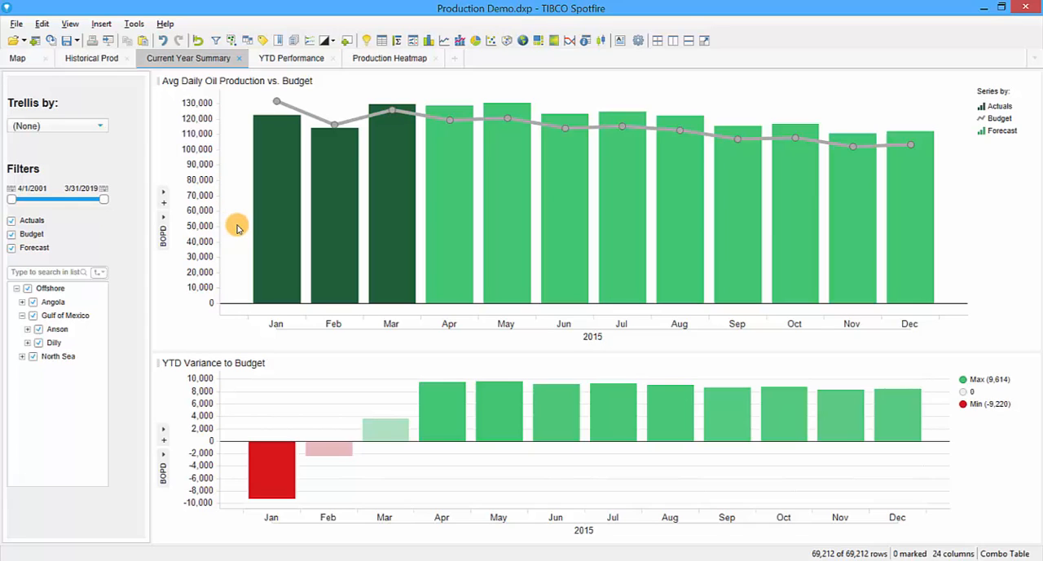
mouse_move(422, 269)
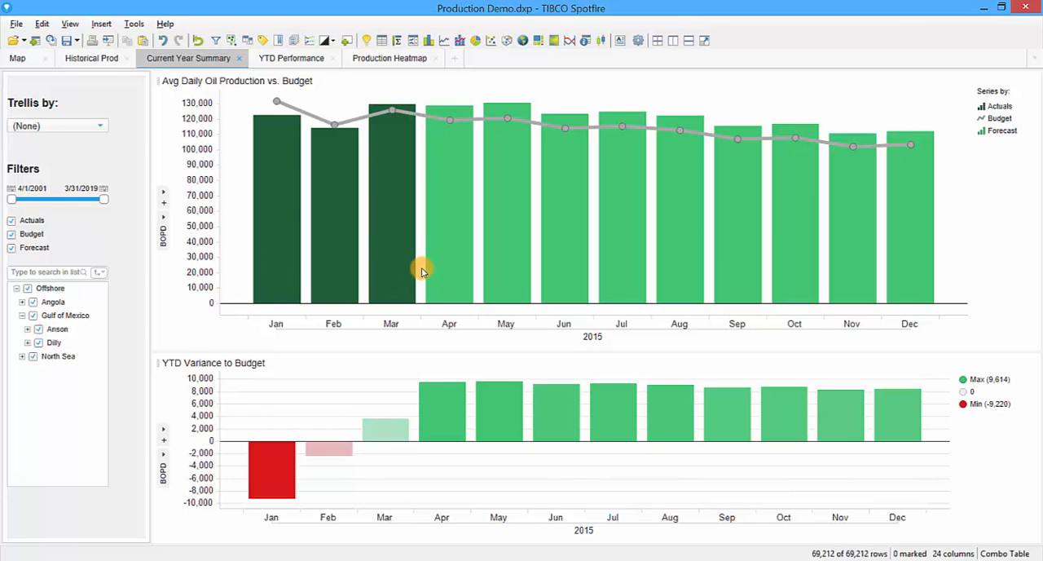
mouse_move(419, 273)
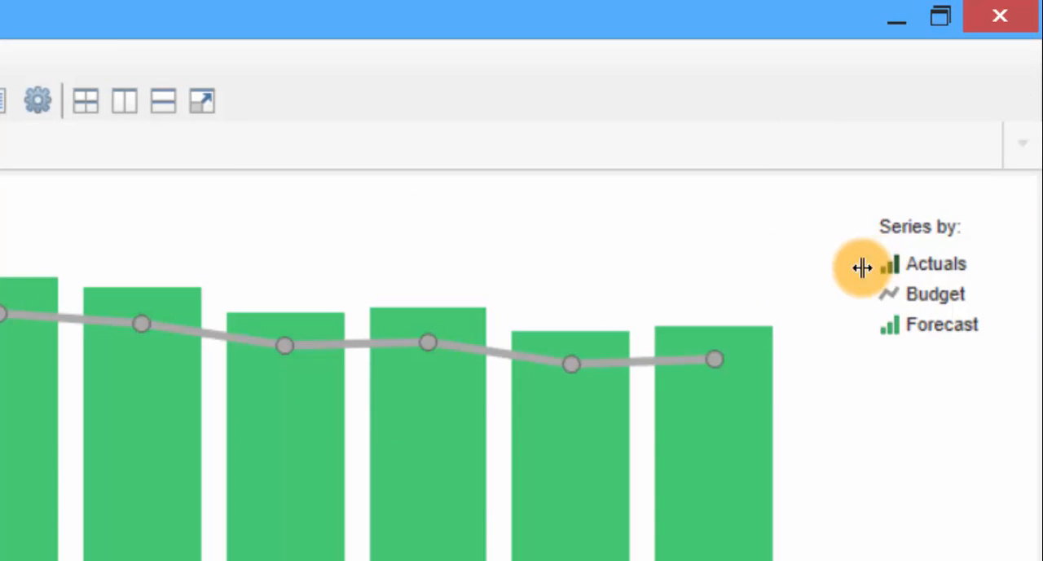
mouse_move(864, 338)
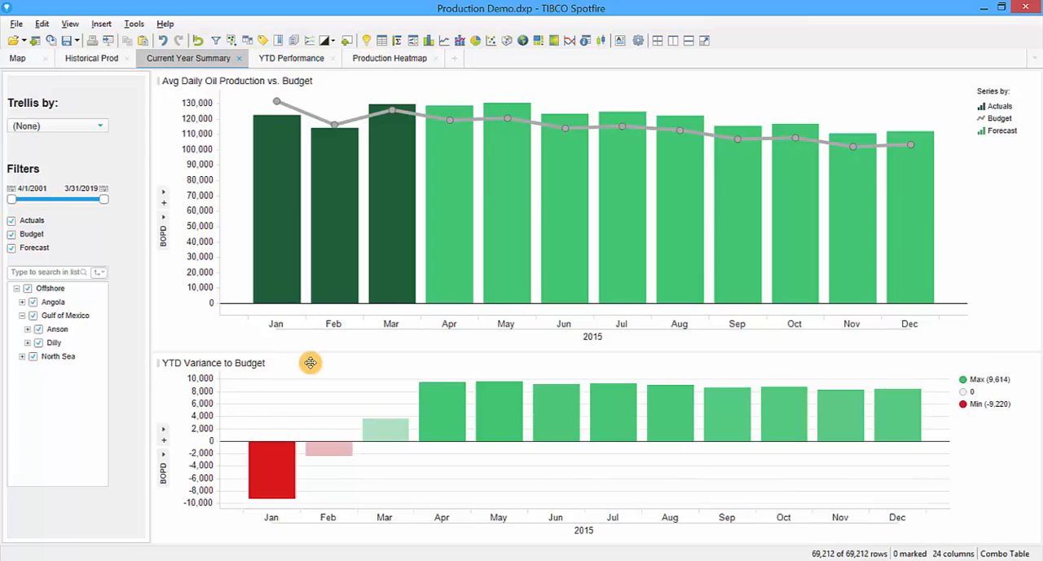
mouse_move(305, 374)
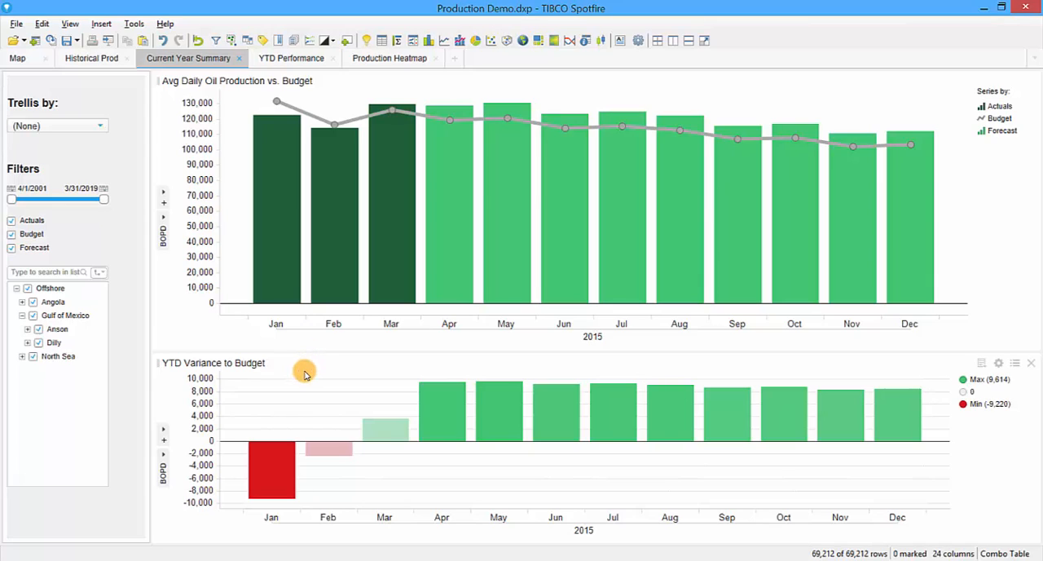
mouse_move(268, 336)
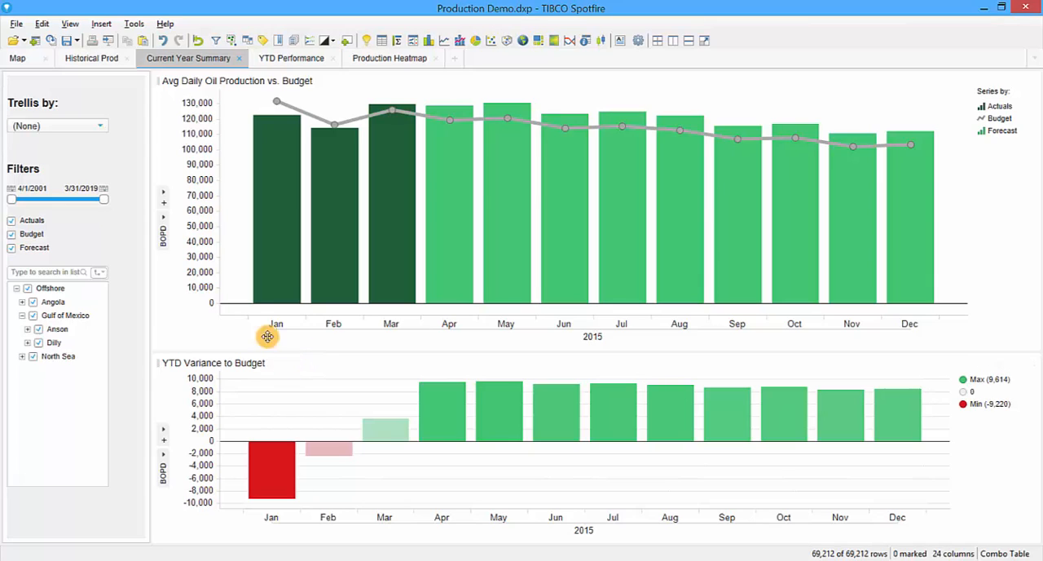
mouse_move(222, 110)
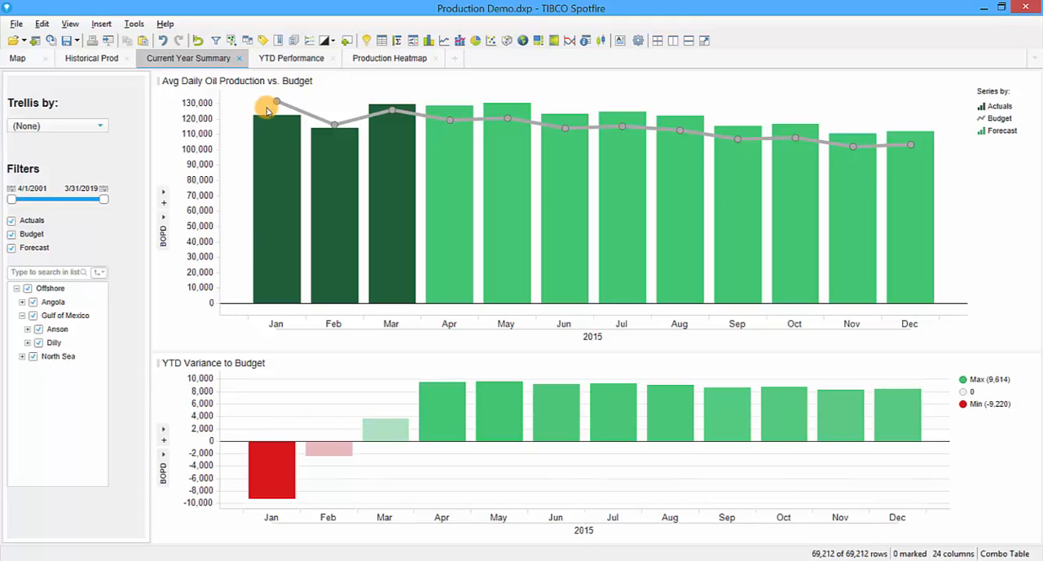
mouse_move(266, 109)
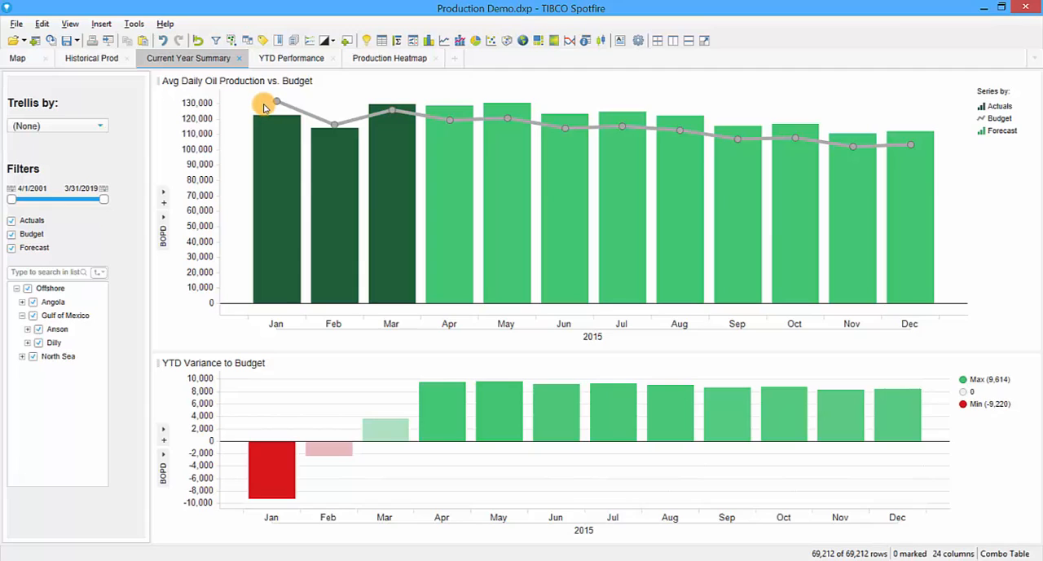
mouse_move(233, 246)
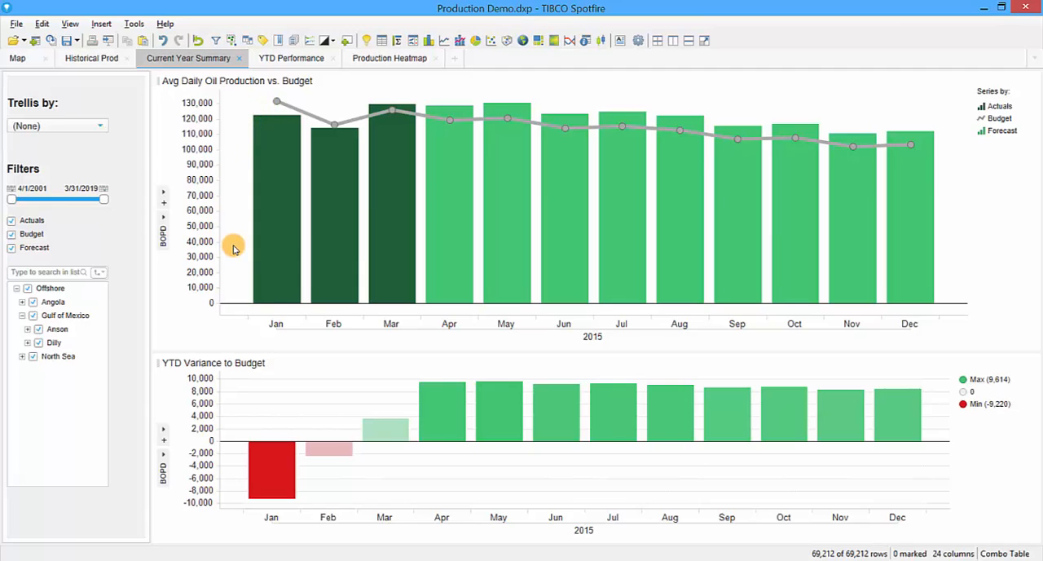
mouse_move(256, 308)
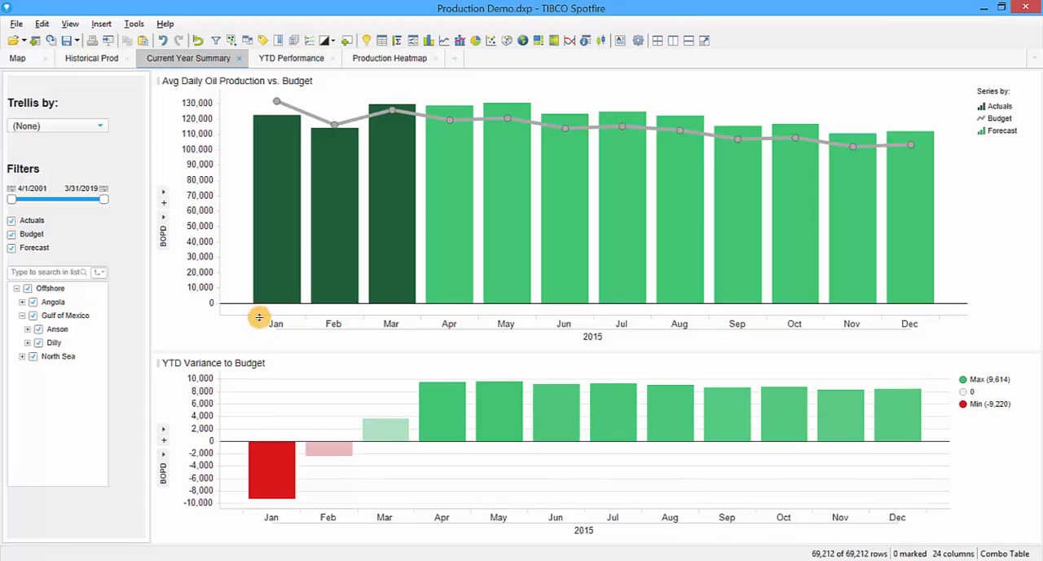
mouse_move(280, 398)
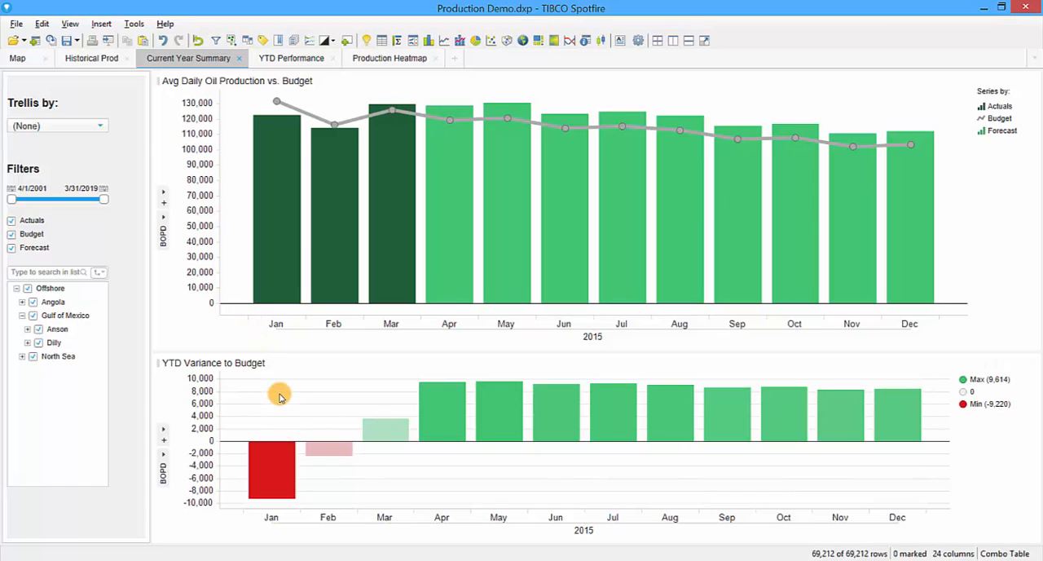
mouse_move(280, 291)
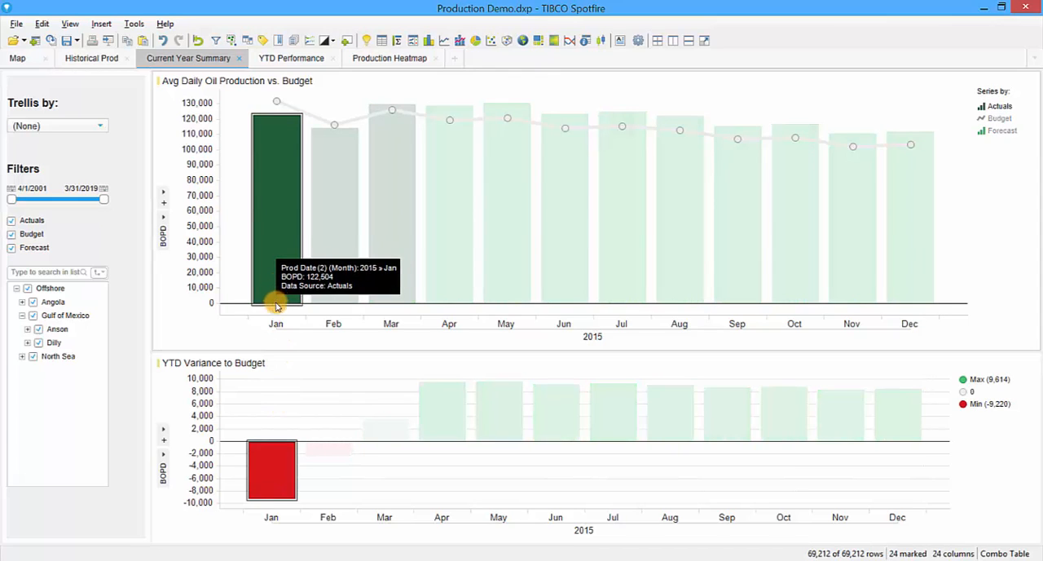
mouse_move(264, 372)
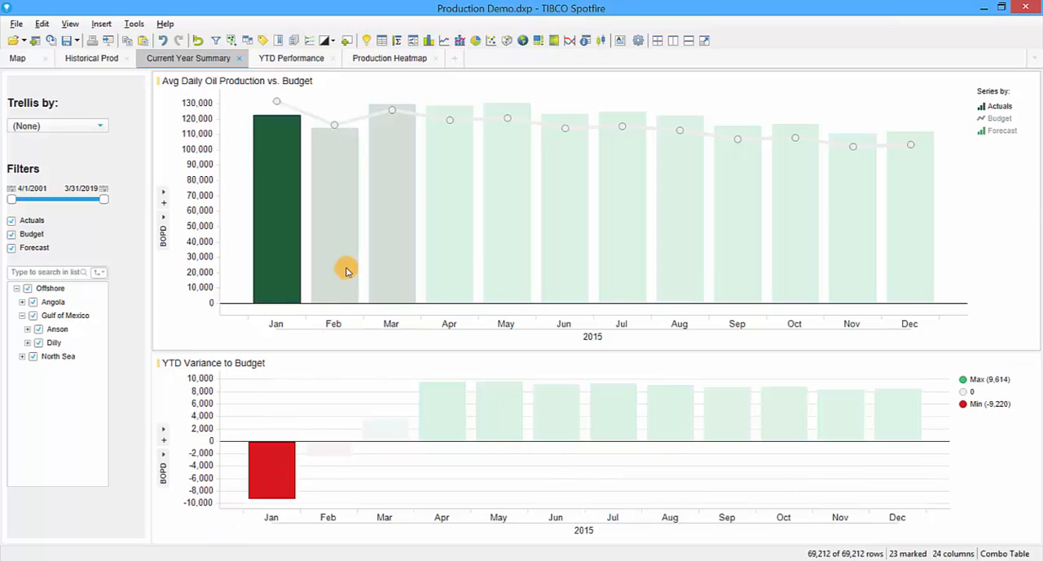
left_click(391, 273)
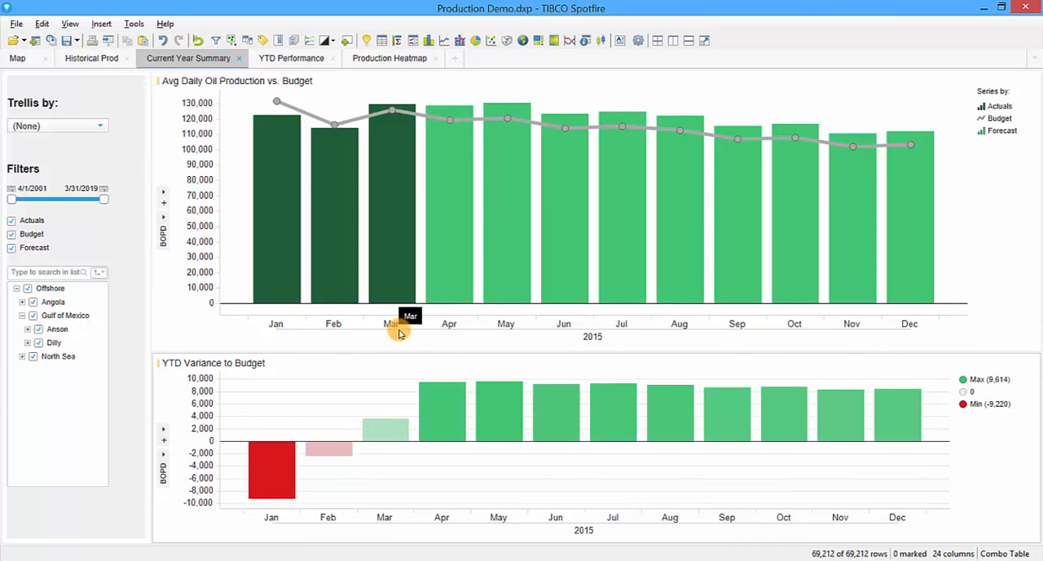
mouse_move(399, 331)
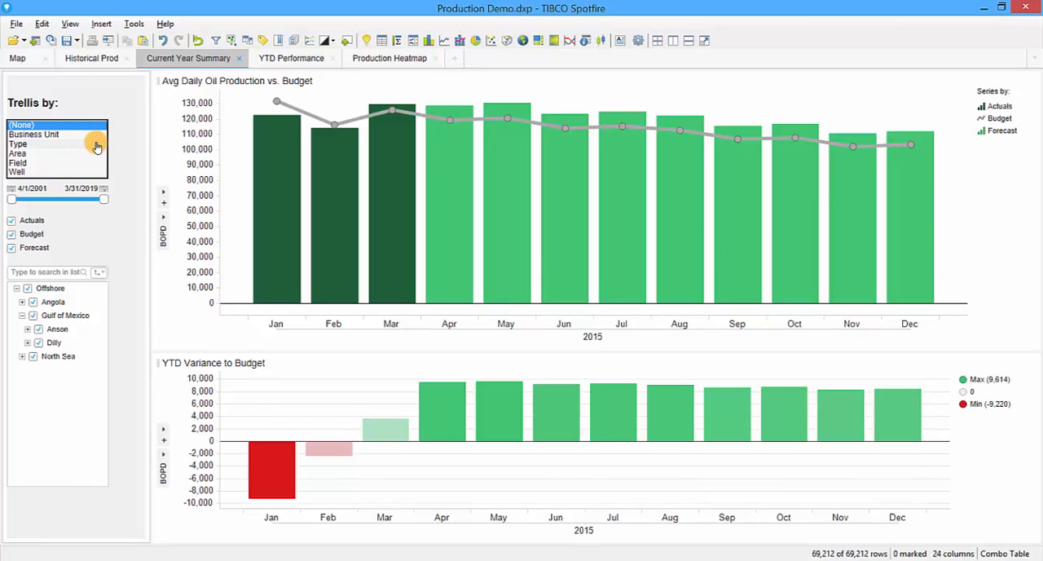
mouse_move(91, 161)
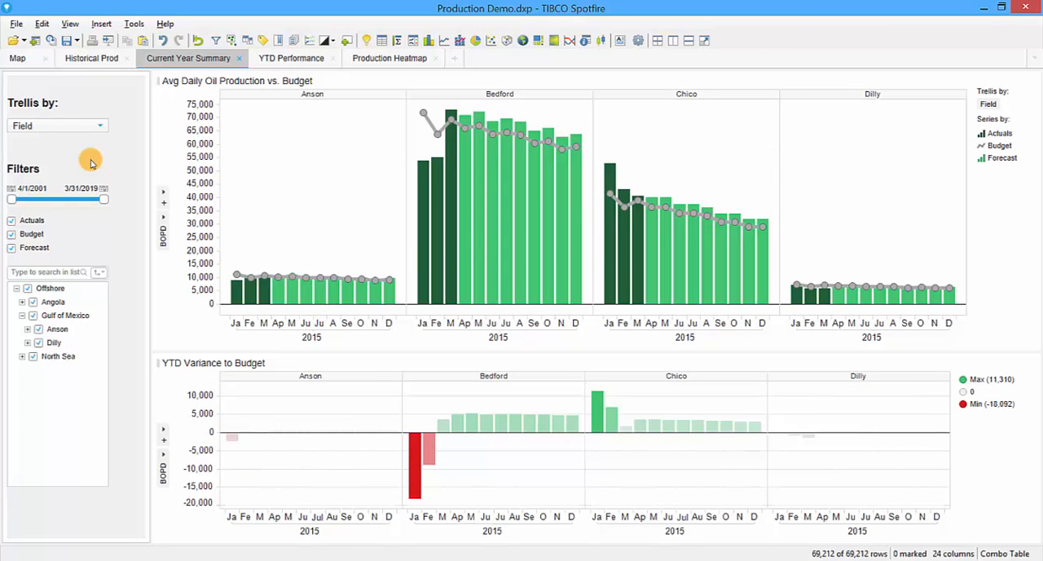
mouse_move(292, 245)
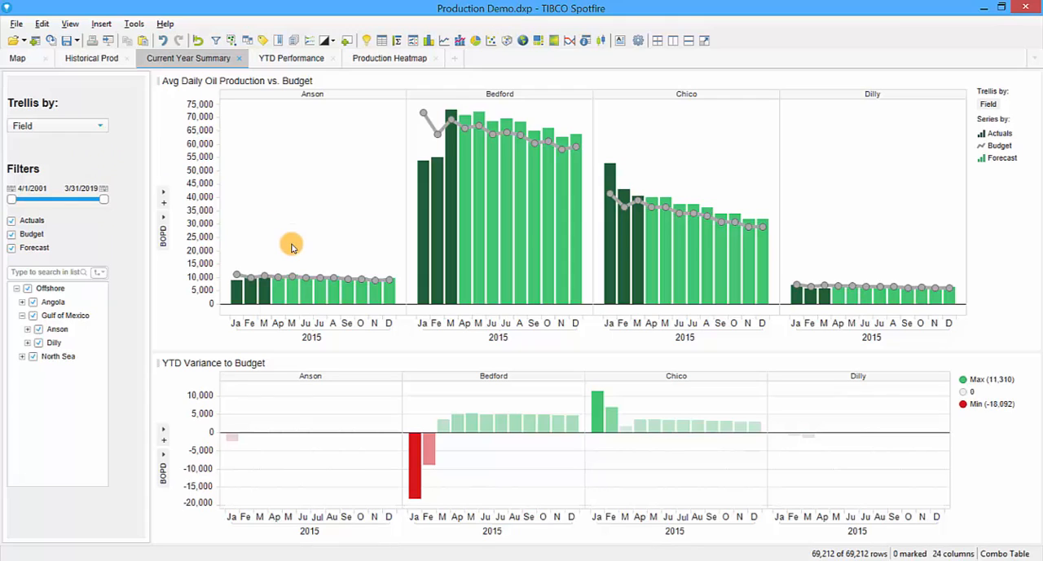
mouse_move(258, 220)
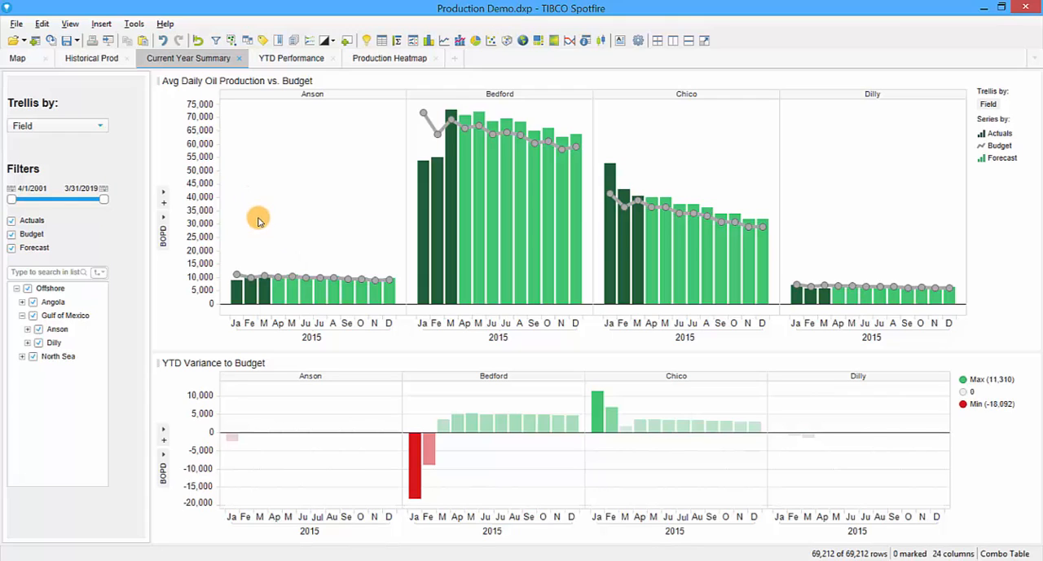
mouse_move(538, 208)
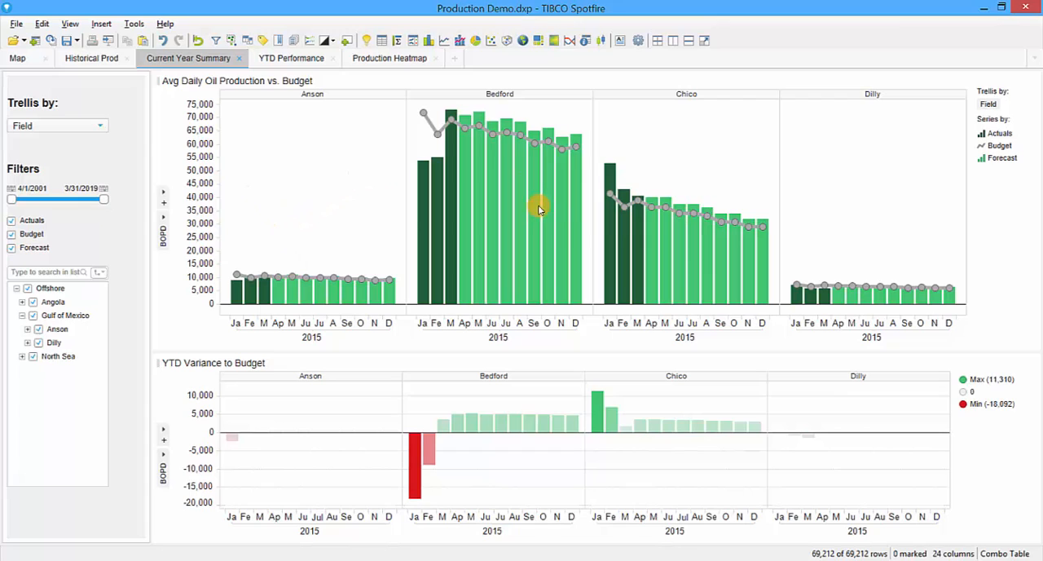
mouse_move(772, 307)
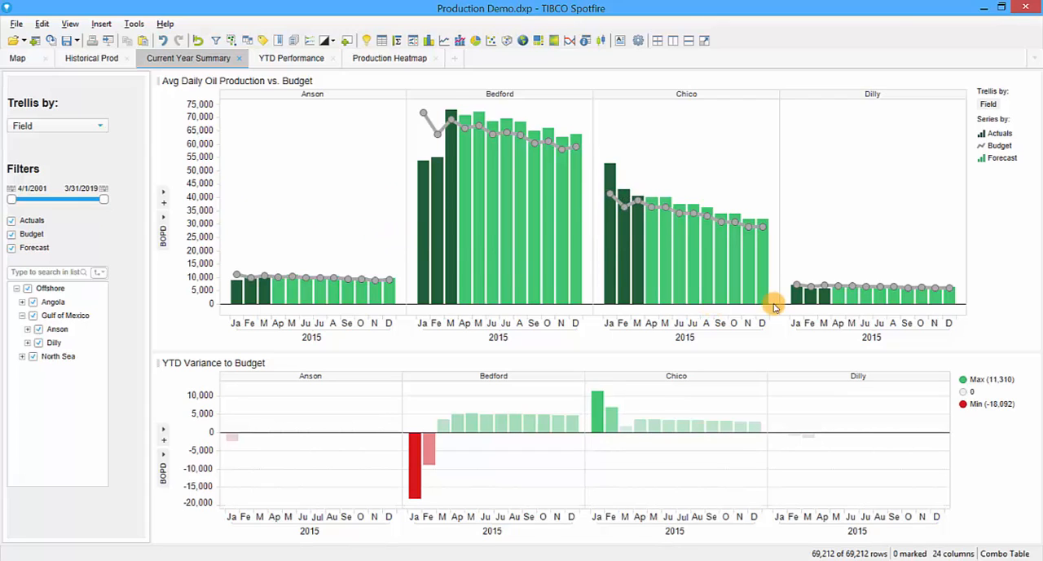
mouse_move(779, 308)
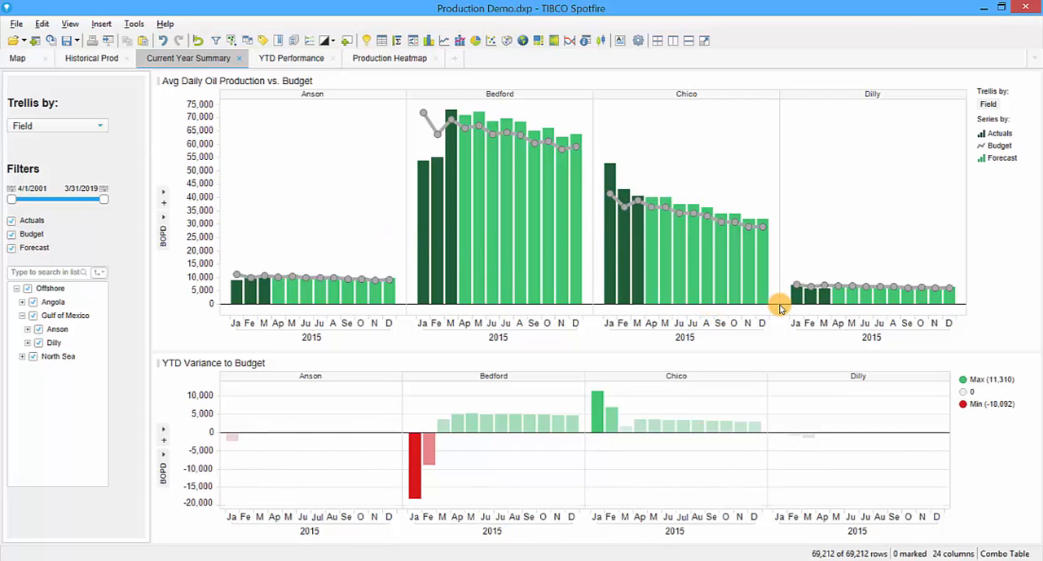
mouse_move(239, 415)
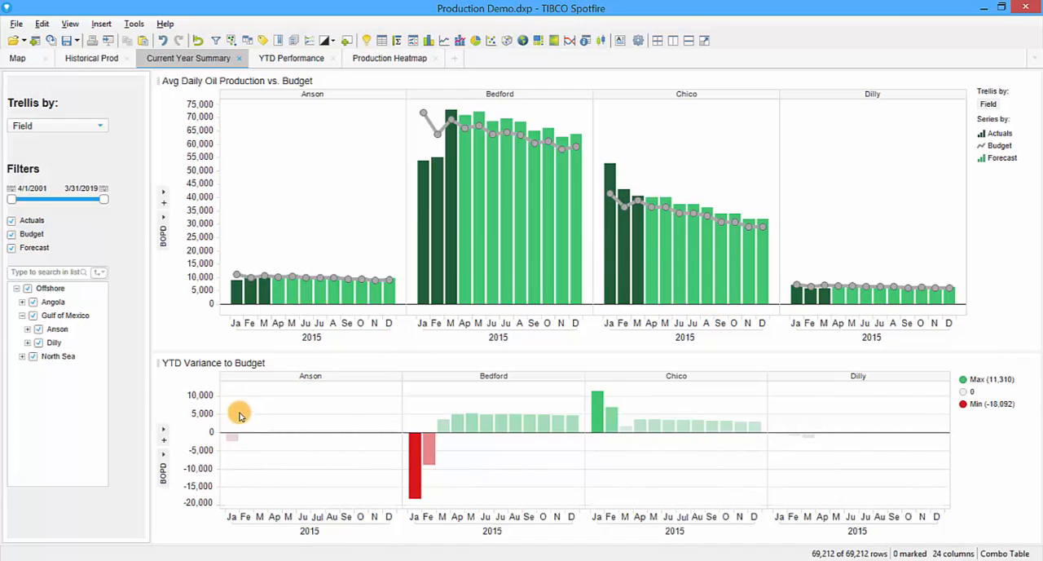
mouse_move(344, 403)
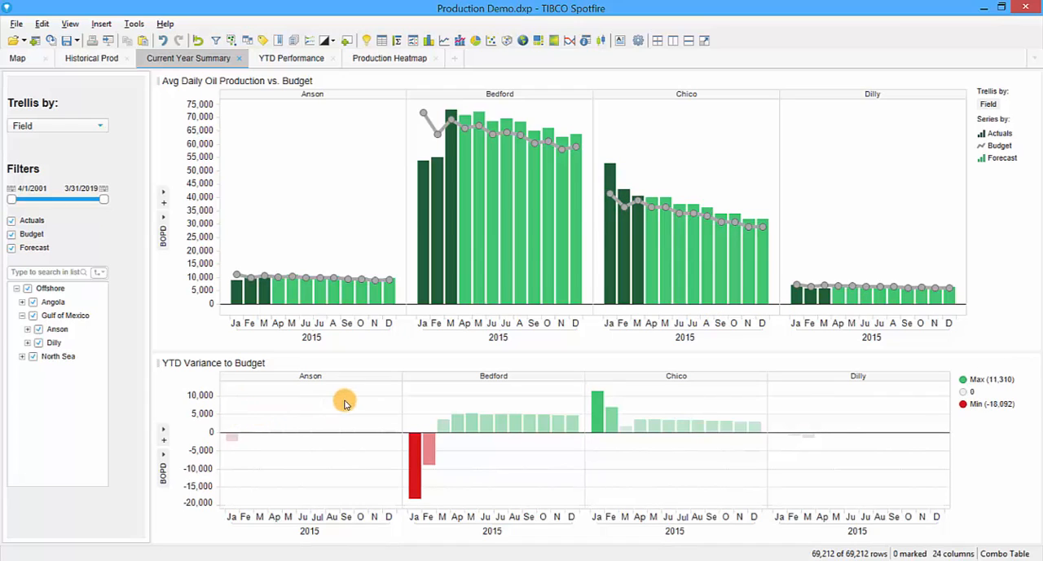
mouse_move(83, 152)
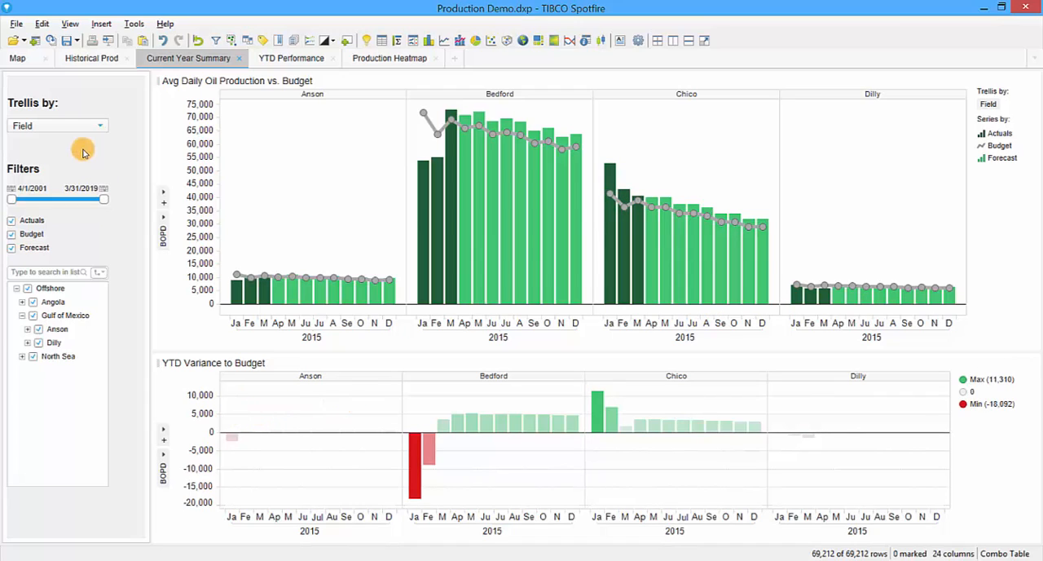
Toggle Trellis by to (None) and back to Field on the 2015 charts
left_click(57, 124)
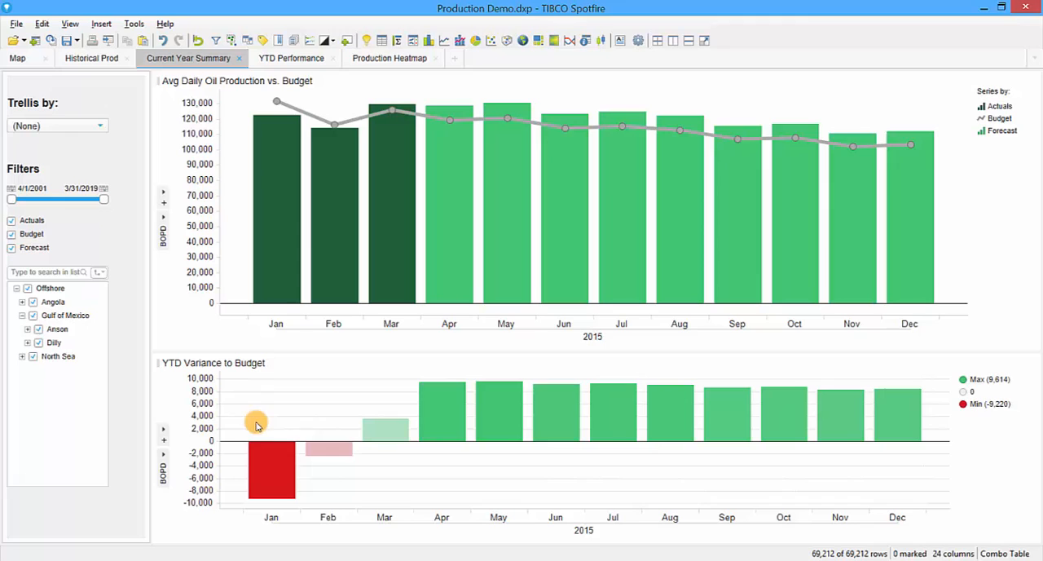
left_click(57, 125)
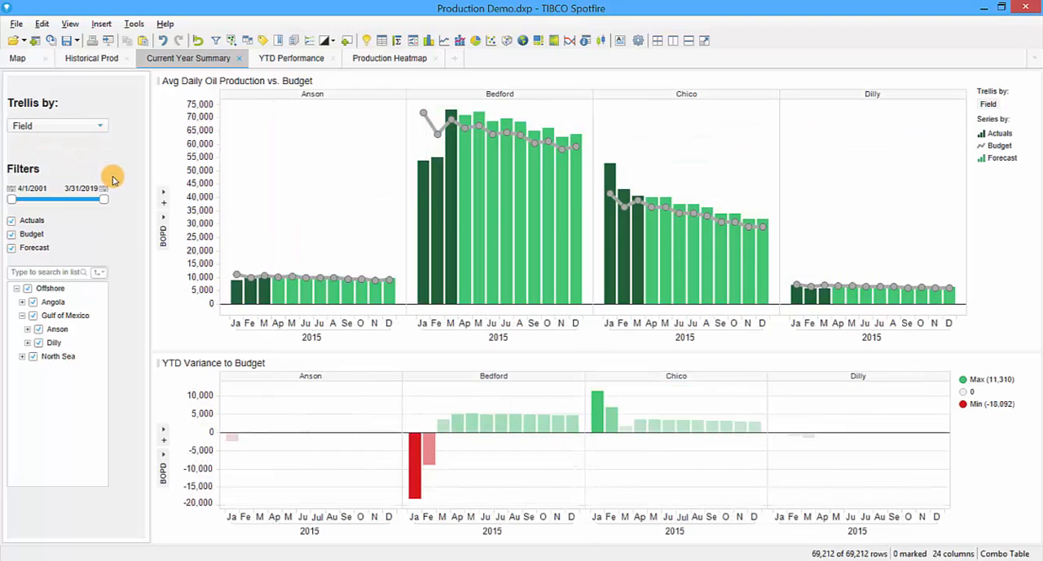
mouse_move(417, 422)
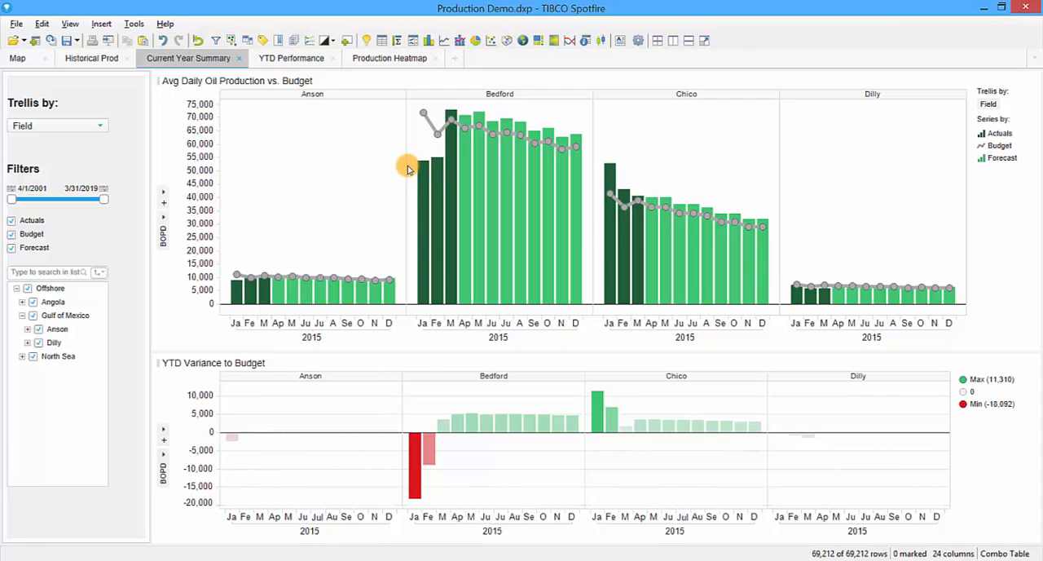
mouse_move(424, 155)
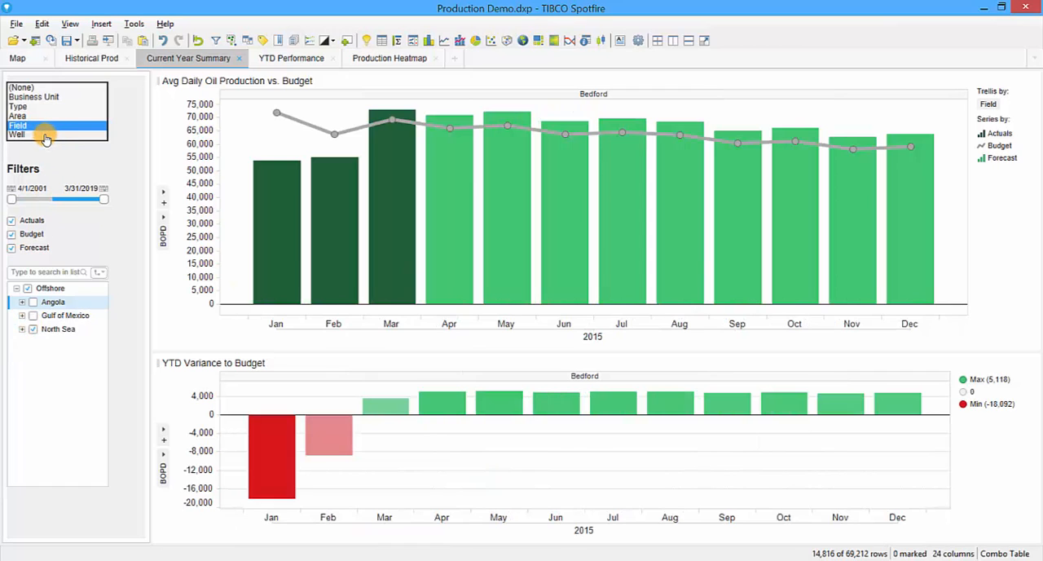
Trellis the Bedford charts by Well (Alpha 1–5), then return to the unsplit view
left_click(18, 133)
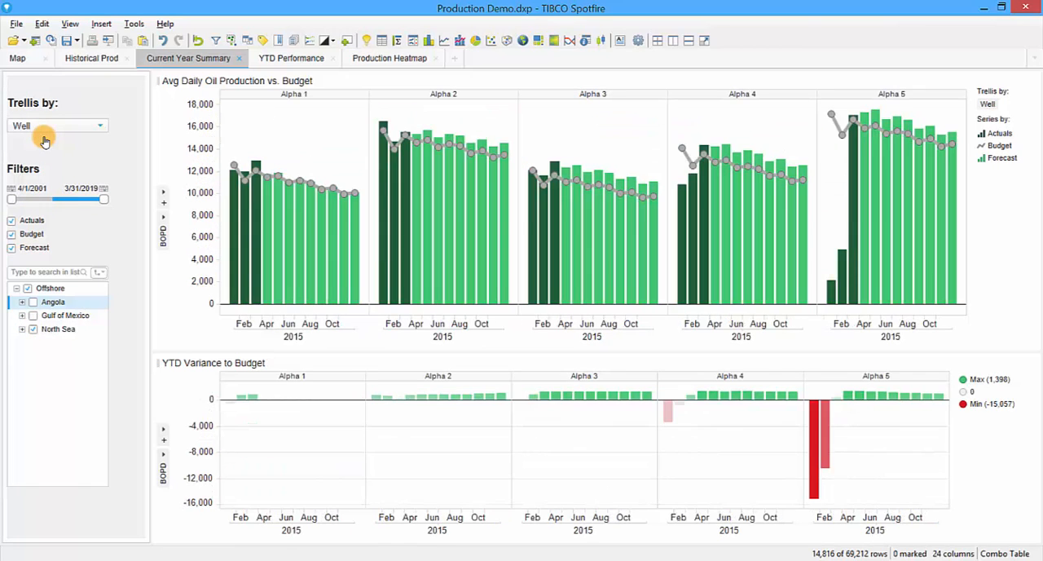
mouse_move(283, 132)
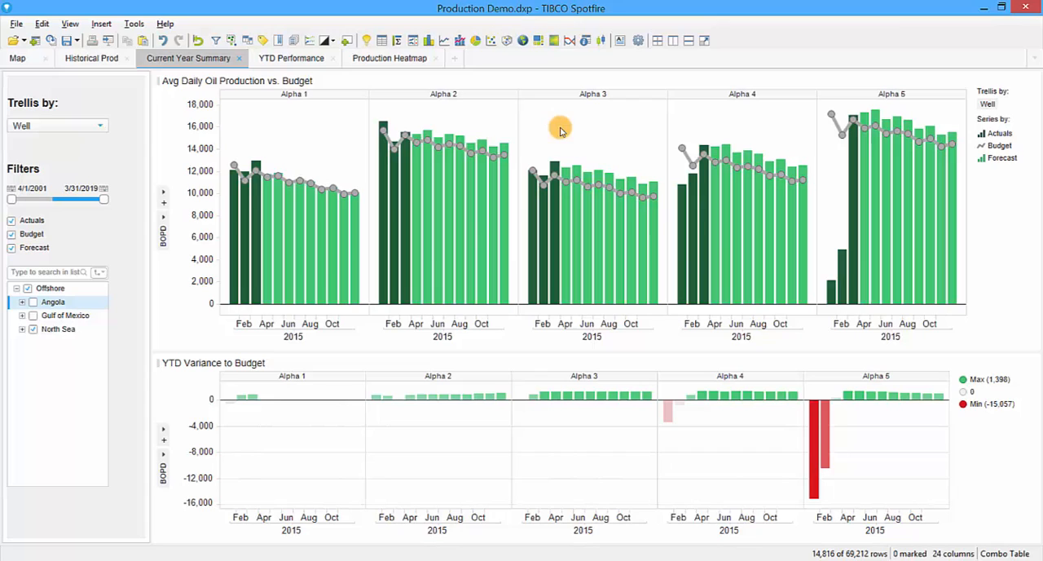
mouse_move(236, 394)
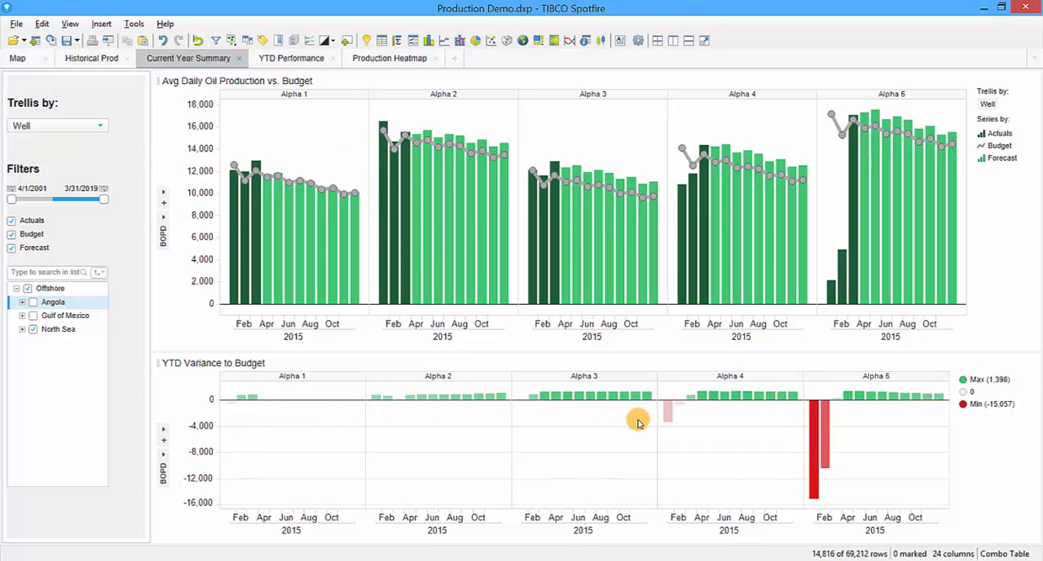
mouse_move(651, 436)
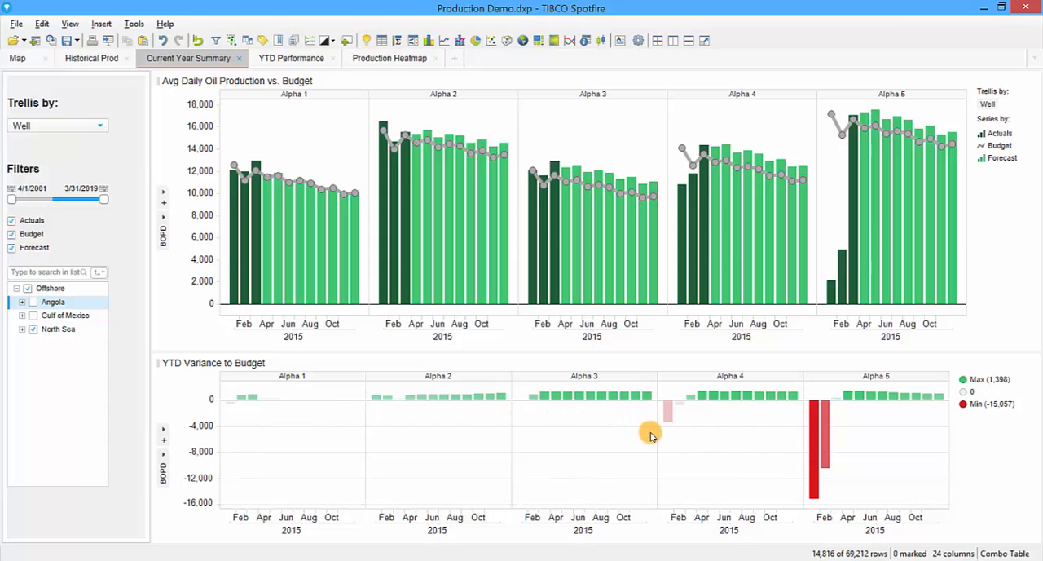
mouse_move(774, 455)
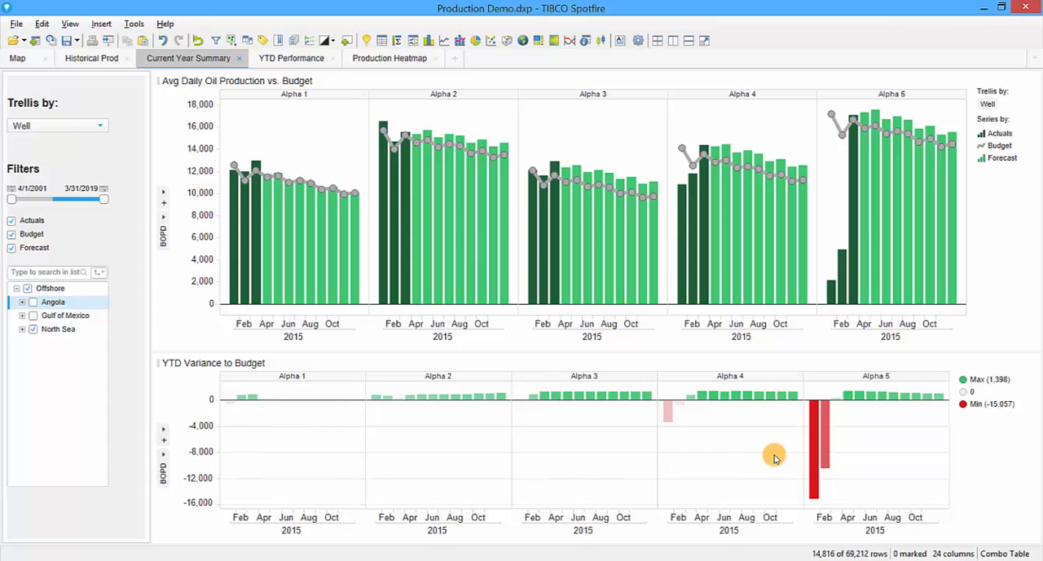
left_click(57, 125)
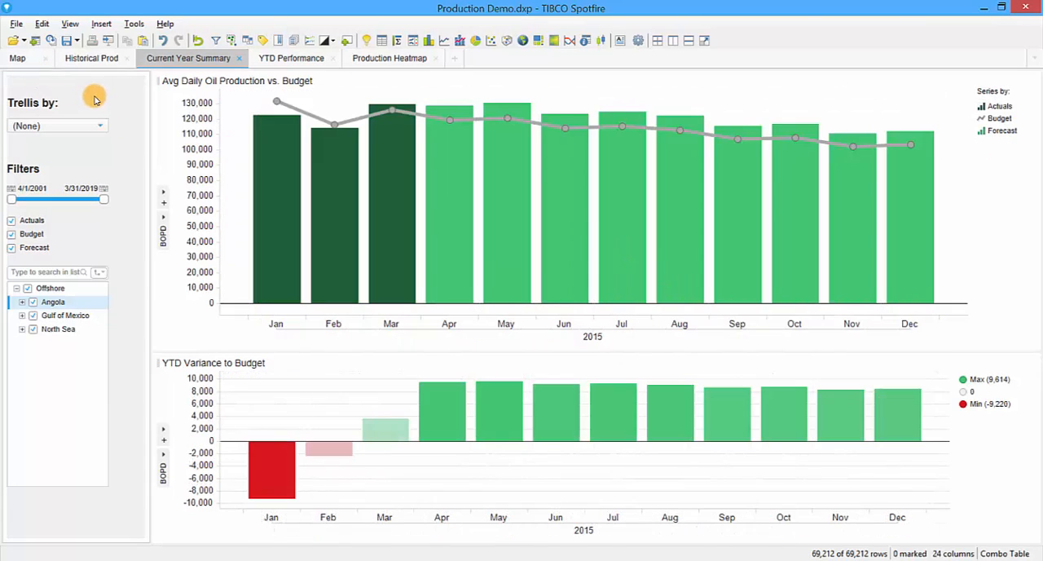
mouse_move(291, 57)
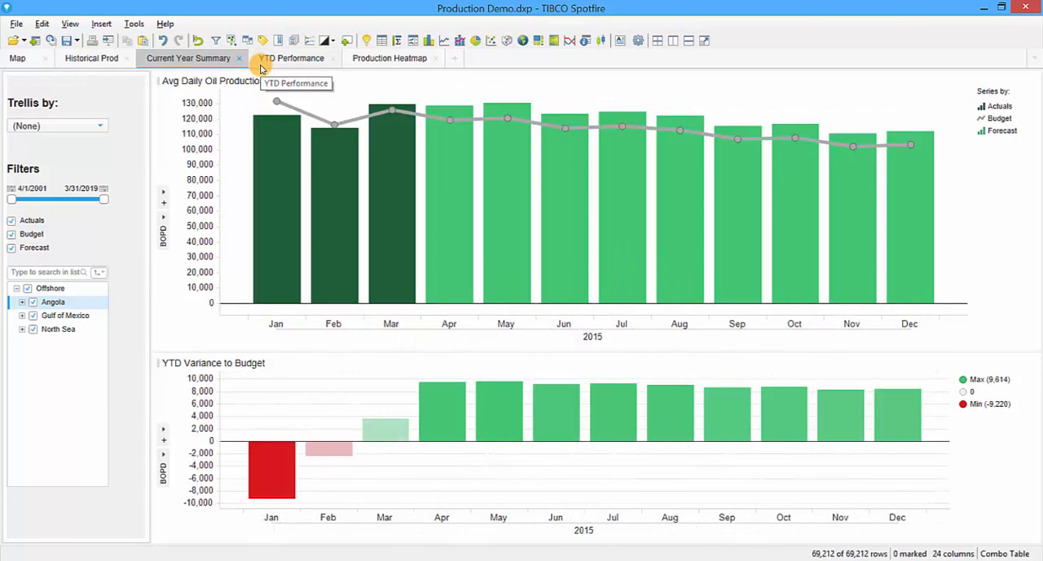
Switch to the YTD Performance page with production, variance and uptime charts
left_click(292, 58)
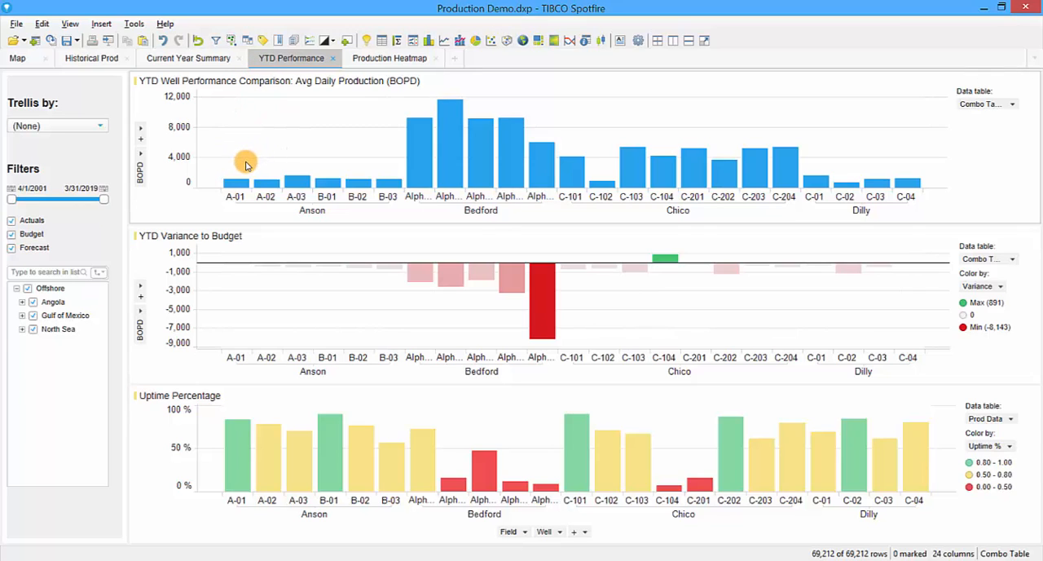
mouse_move(371, 145)
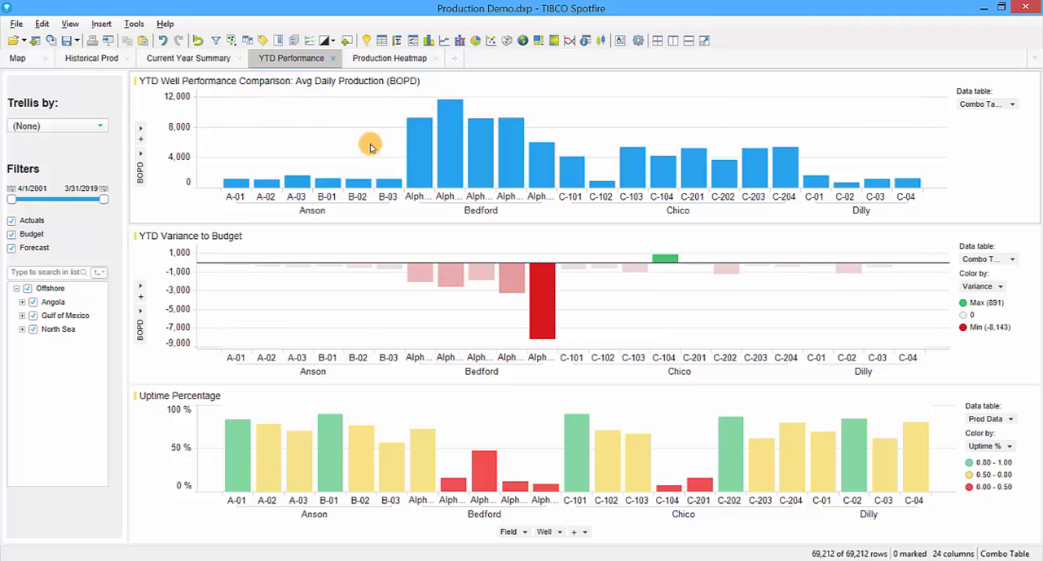
mouse_move(547, 118)
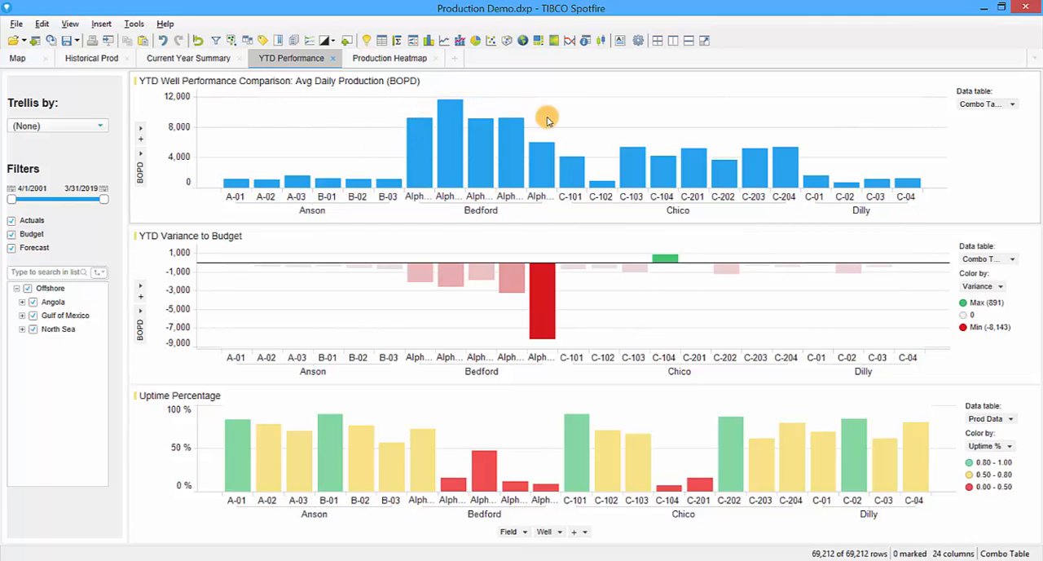
mouse_move(612, 133)
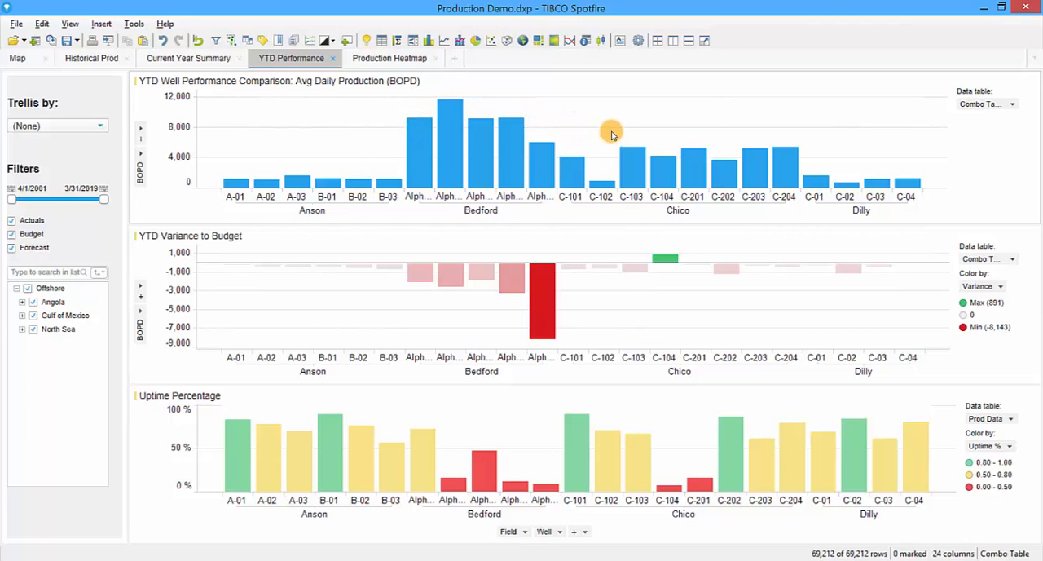
mouse_move(591, 237)
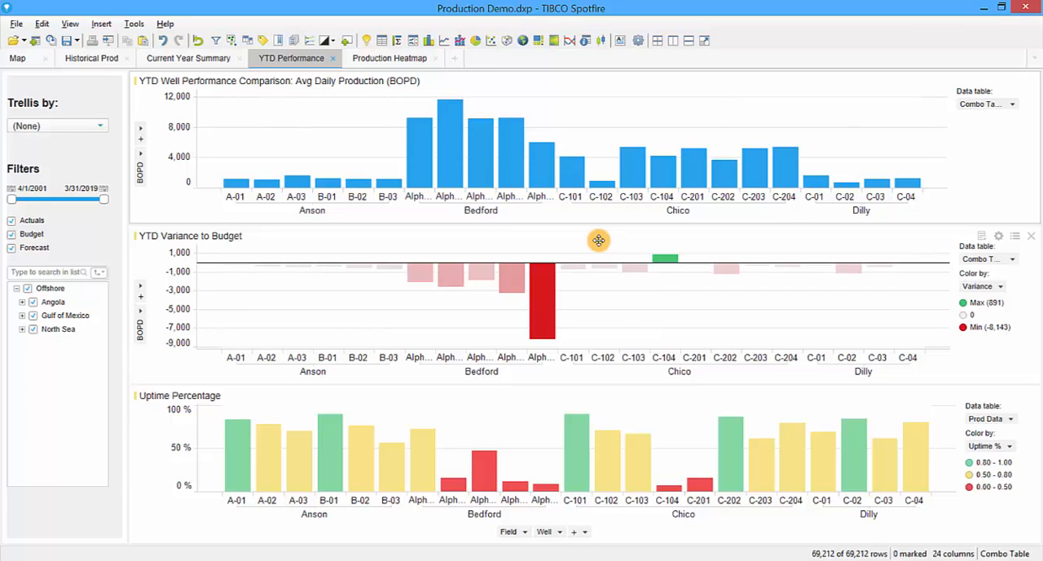
mouse_move(269, 253)
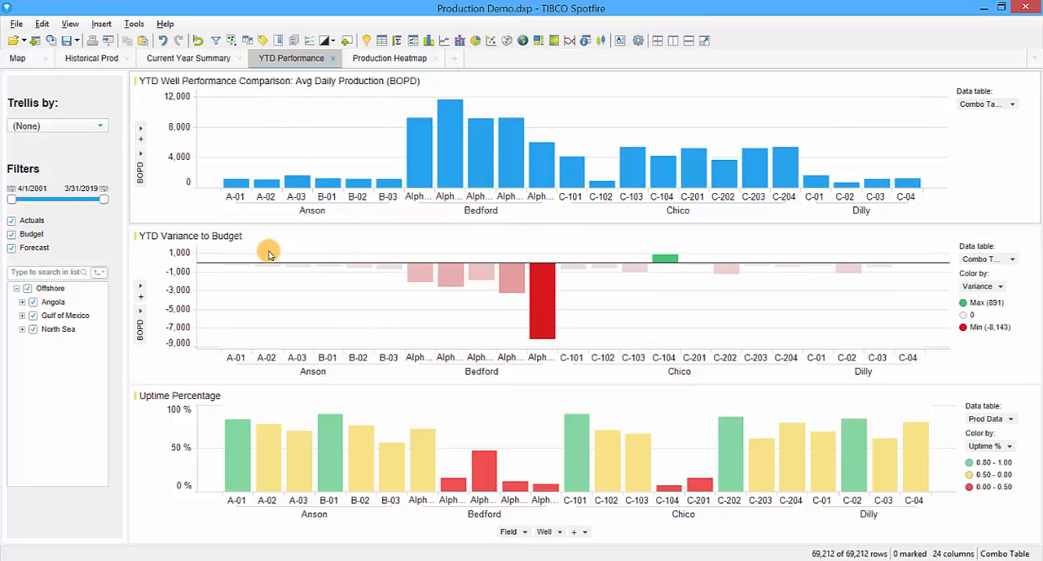
mouse_move(542, 306)
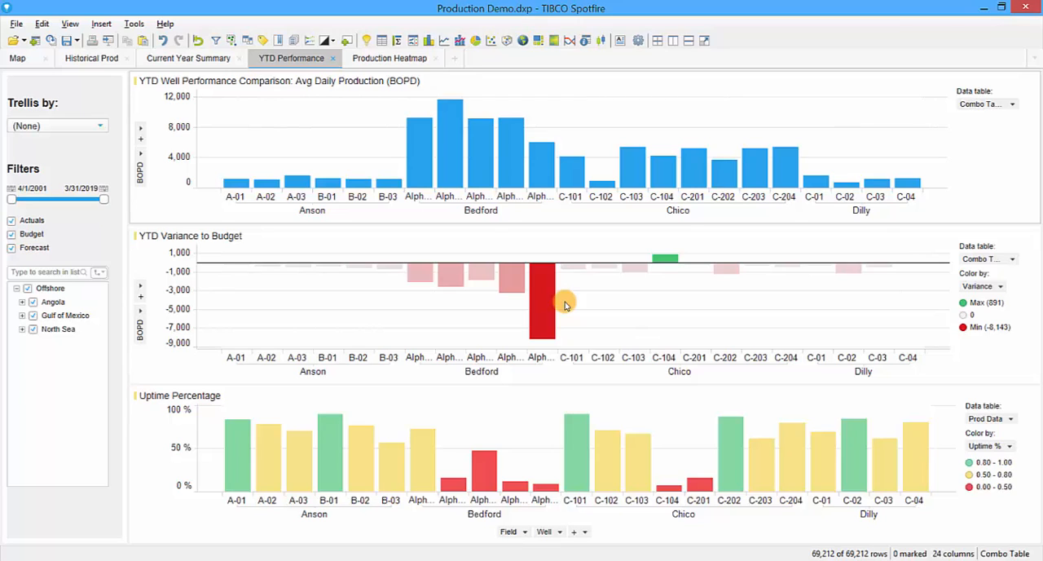
mouse_move(446, 447)
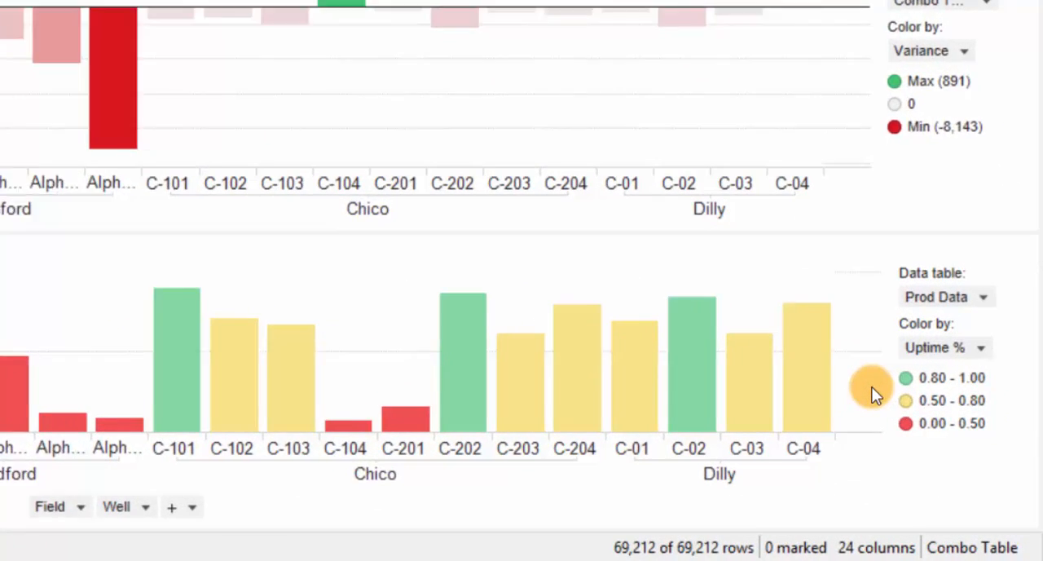
scroll("down", 3)
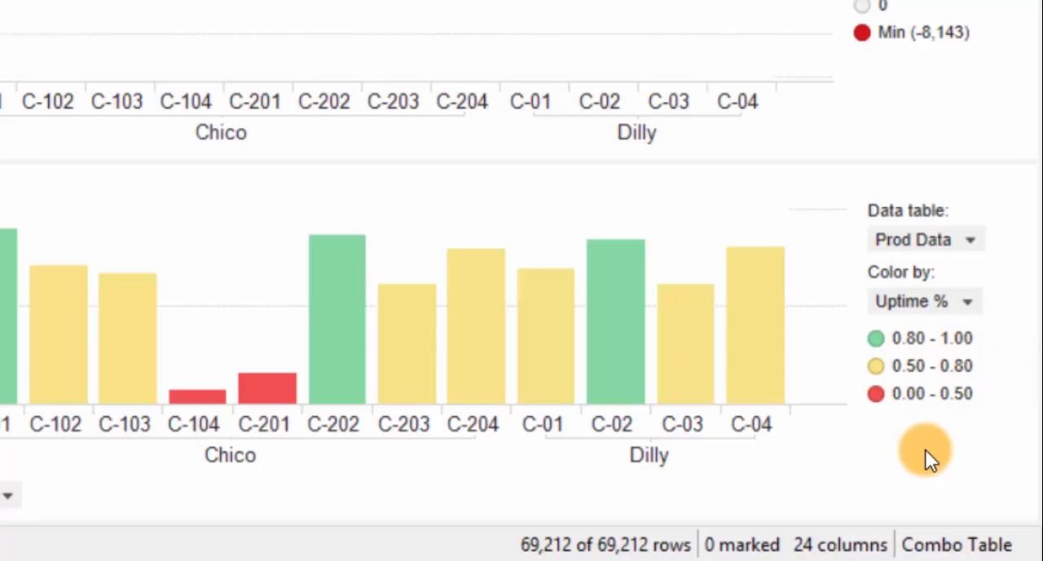
mouse_move(913, 424)
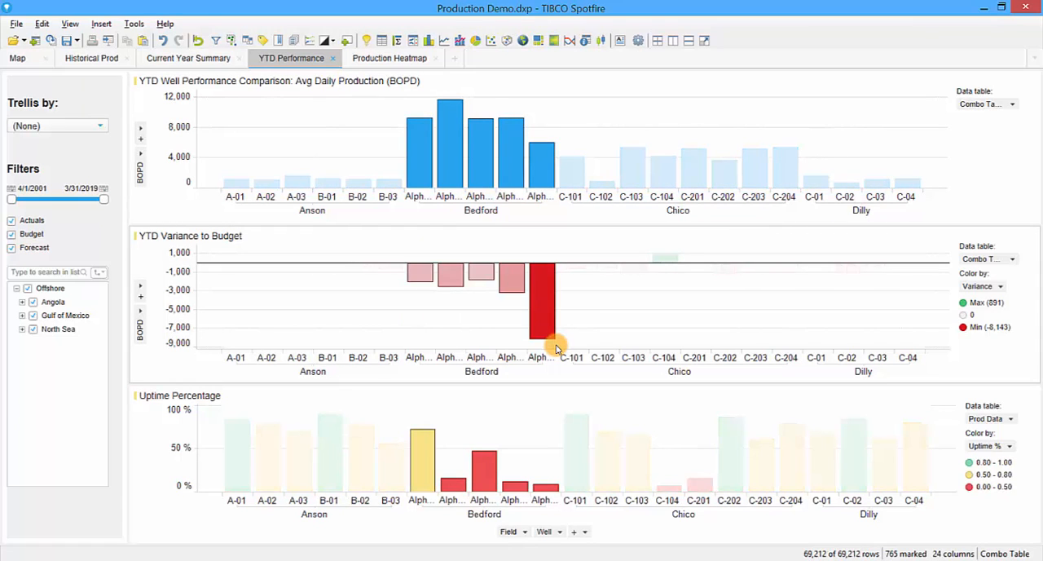
mouse_move(507, 326)
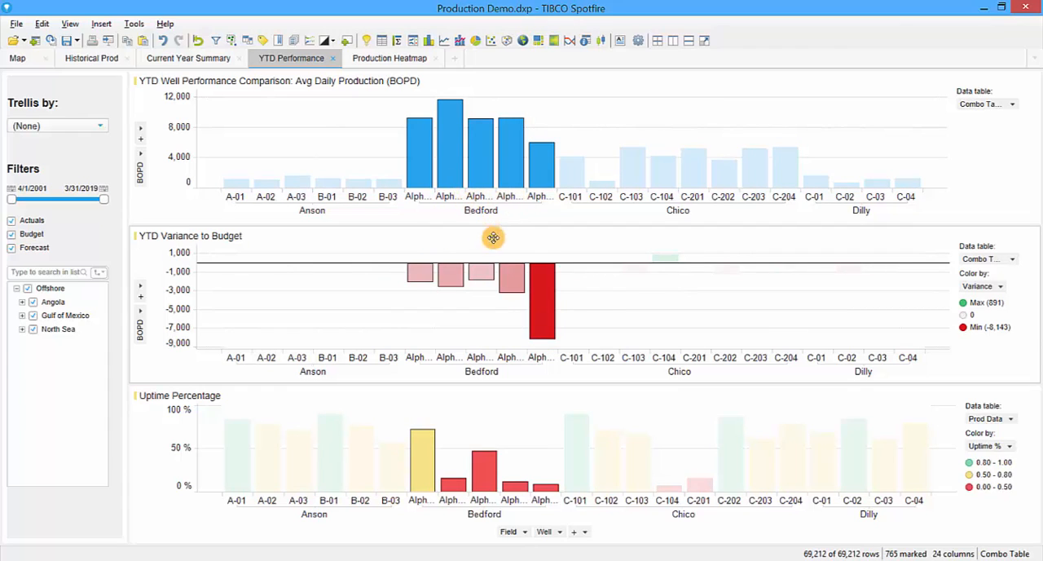
mouse_move(561, 318)
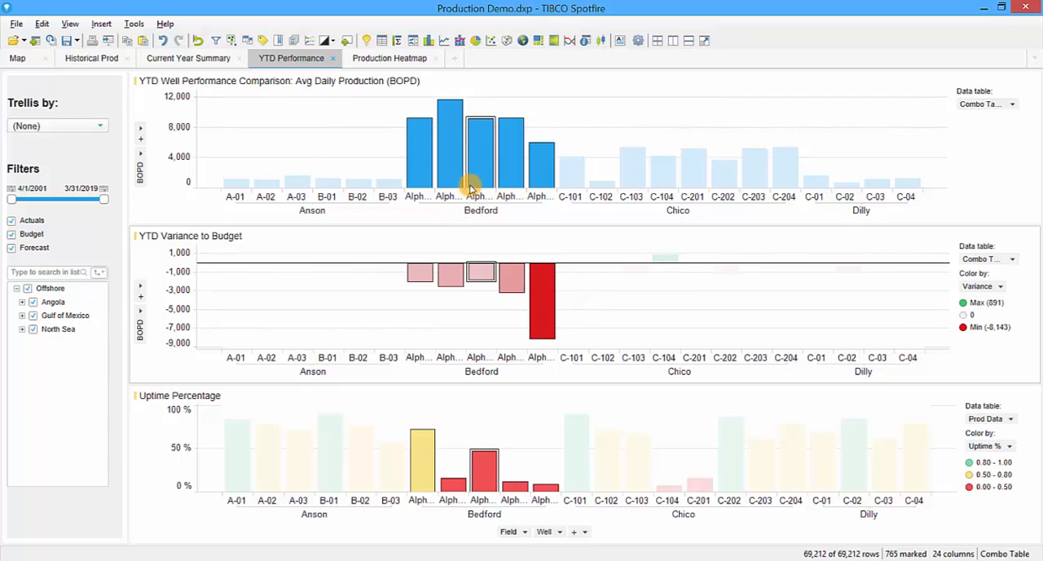
mouse_move(480, 271)
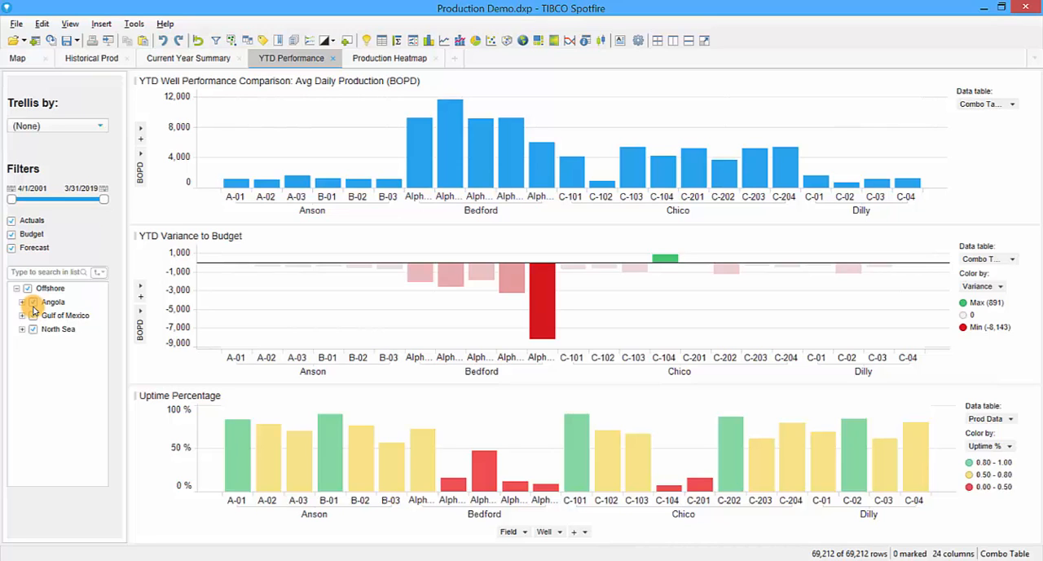
Filter out Angola and Gulf of Mexico so only North Sea's Alpha 1–5 wells remain
left_click(34, 328)
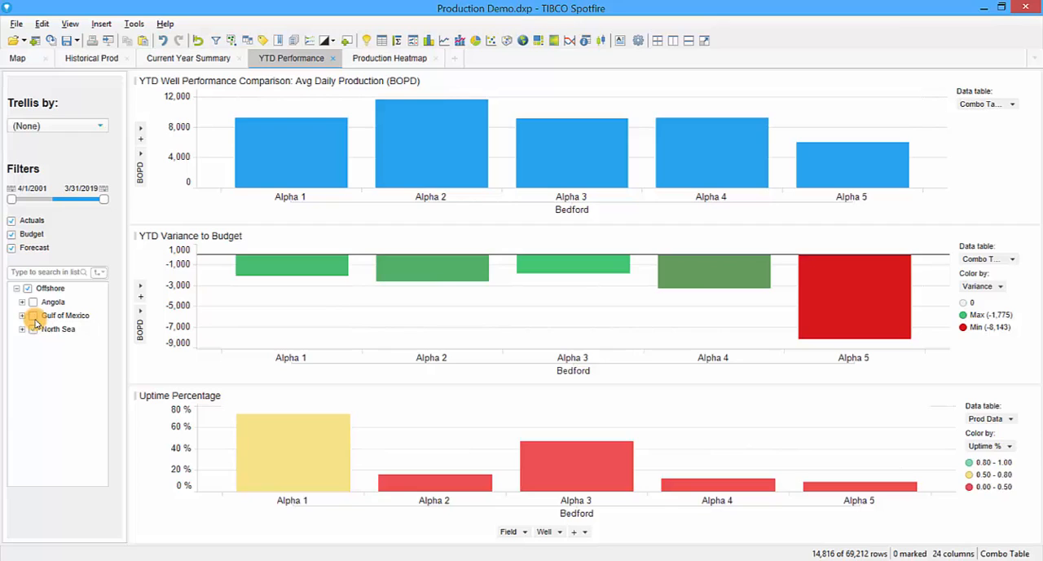
left_click(33, 328)
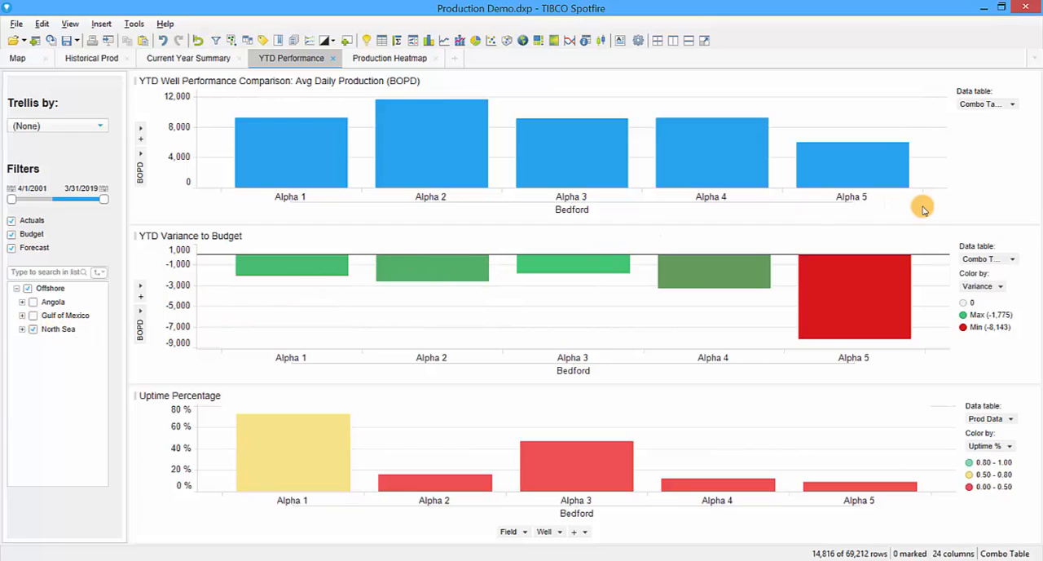
mouse_move(958, 113)
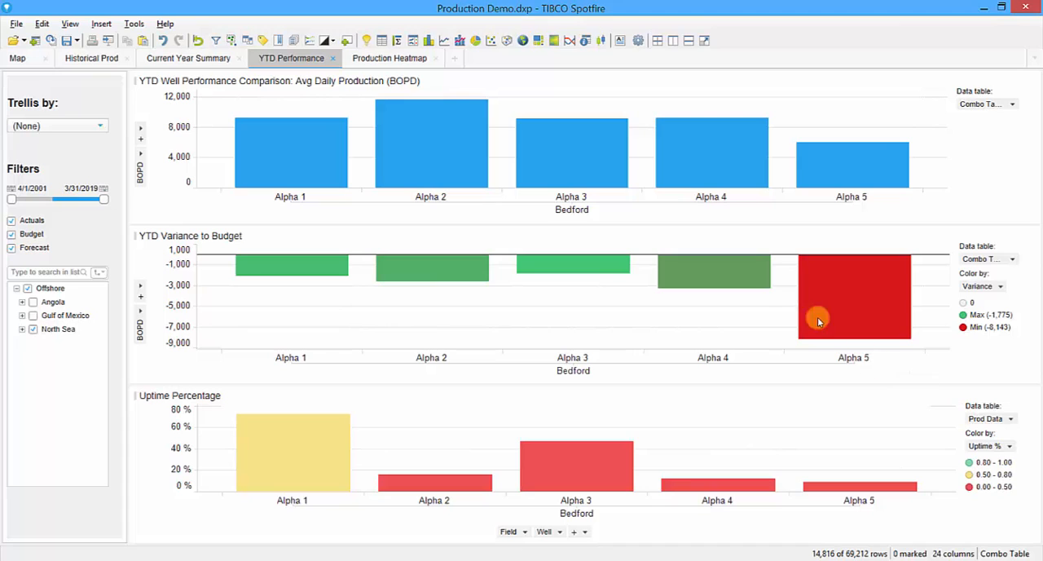
Mark the Alpha 3 bar, highlighting it across all three YTD charts
left_click(572, 152)
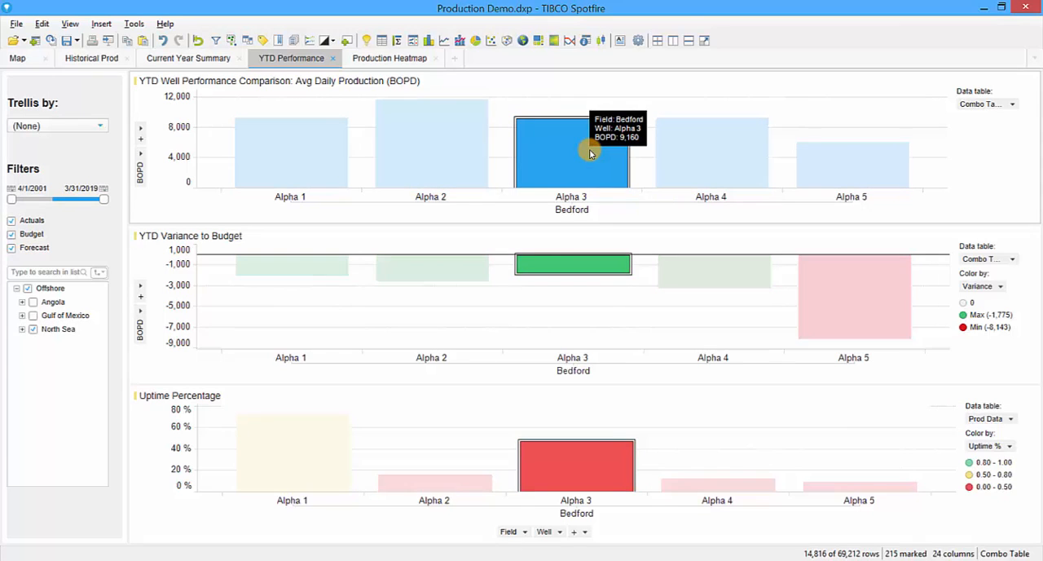
mouse_move(658, 426)
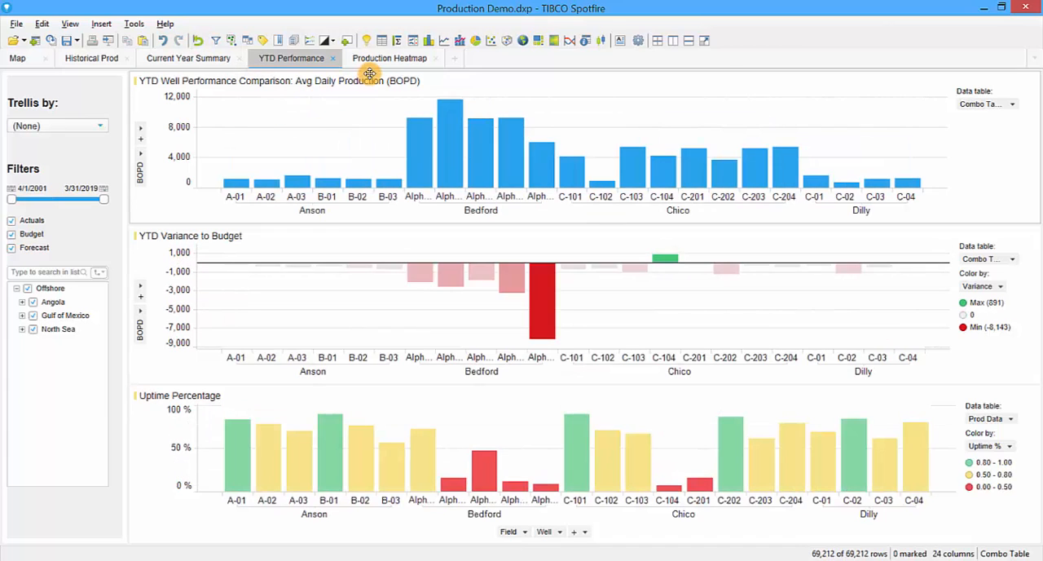
Switch to the Production Heatmap page of monthly oil production per well
left_click(390, 58)
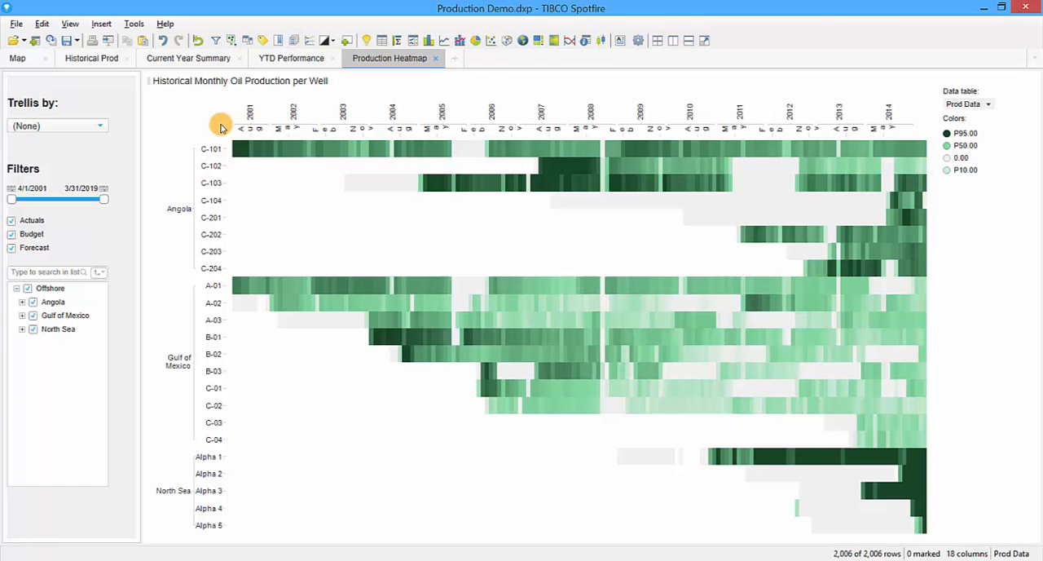
mouse_move(165, 205)
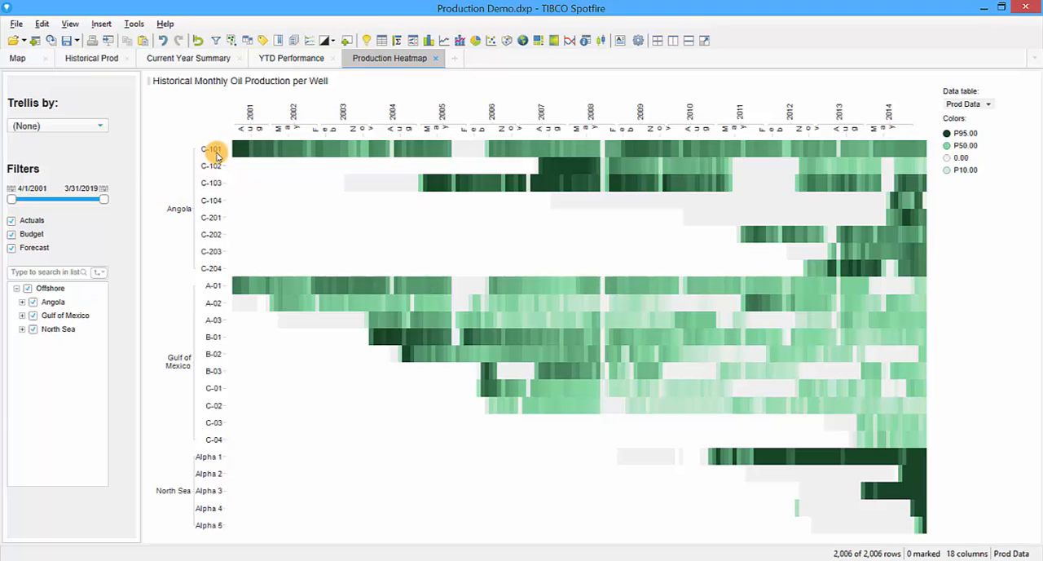
mouse_move(383, 150)
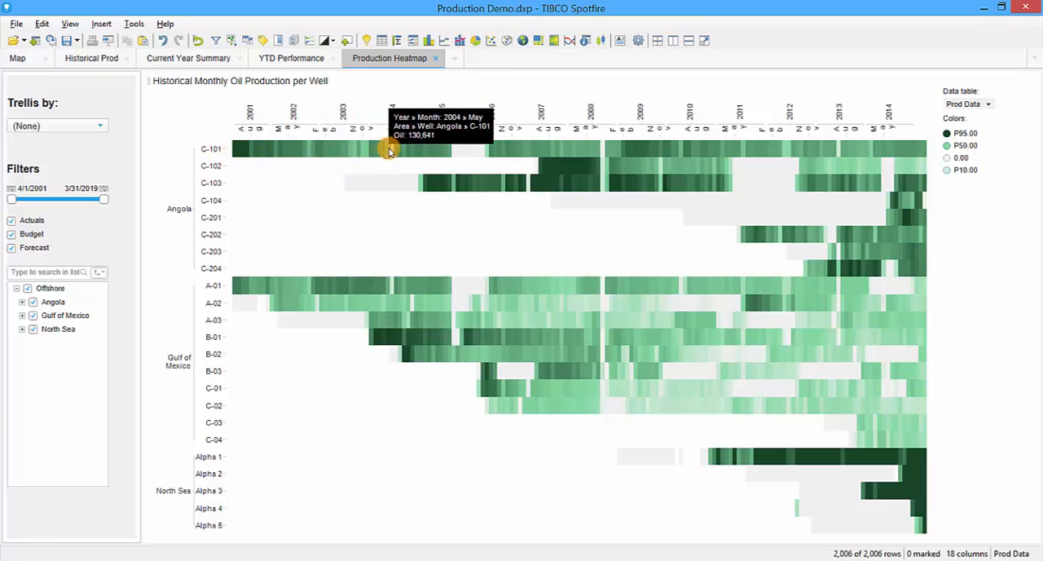
mouse_move(351, 143)
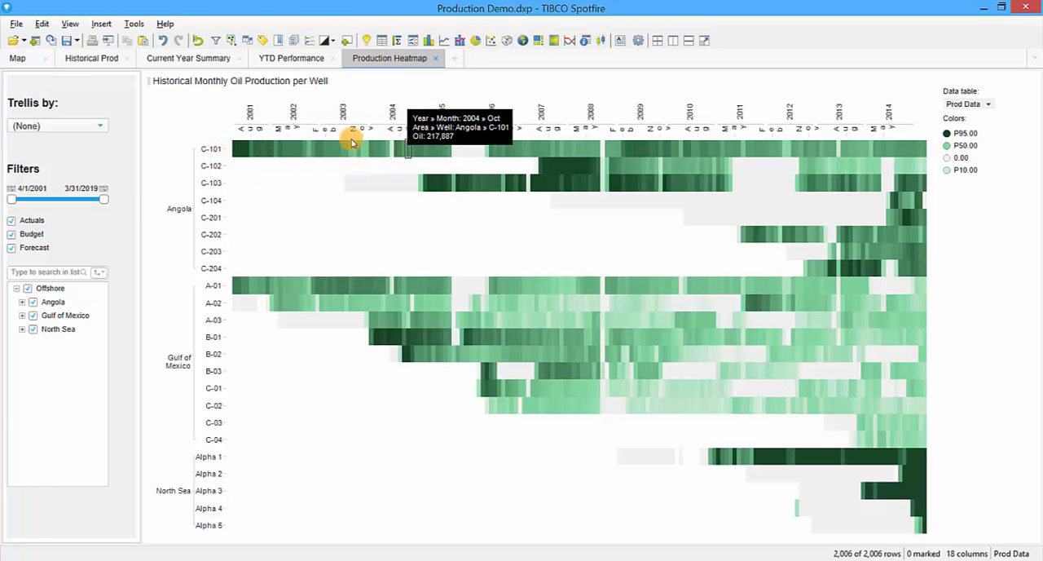
mouse_move(265, 113)
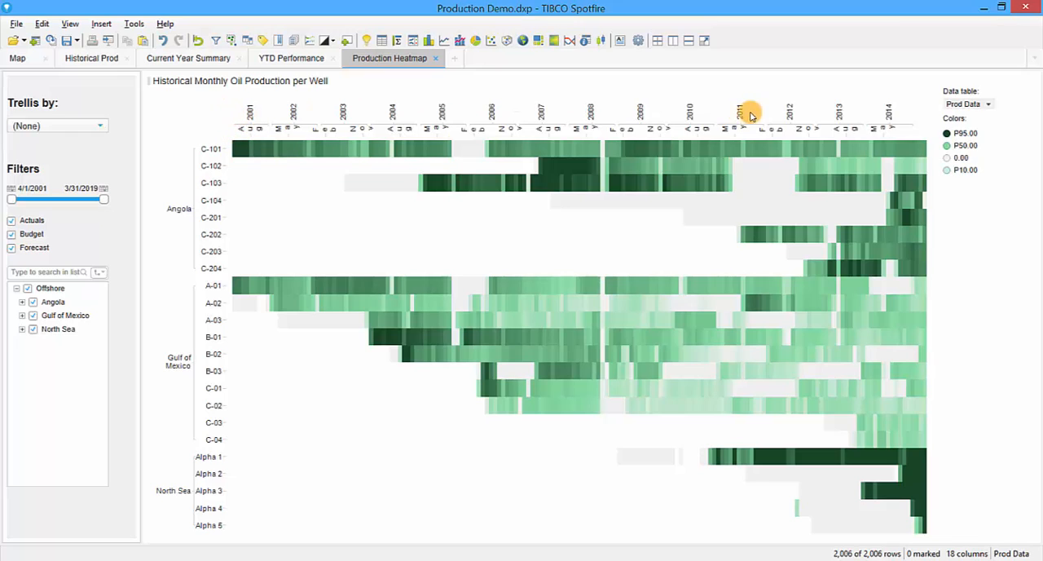
mouse_move(912, 116)
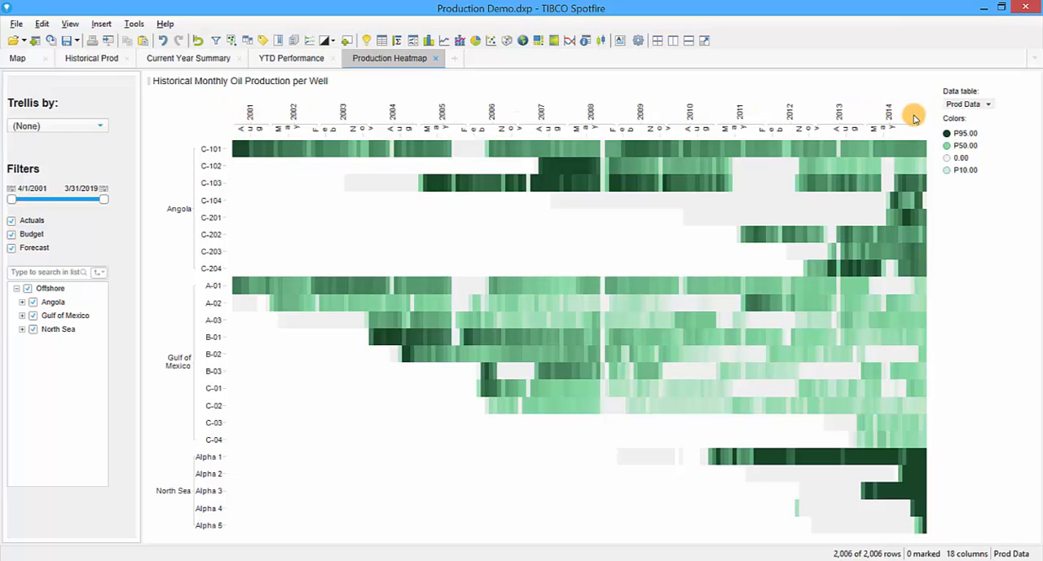
mouse_move(233, 135)
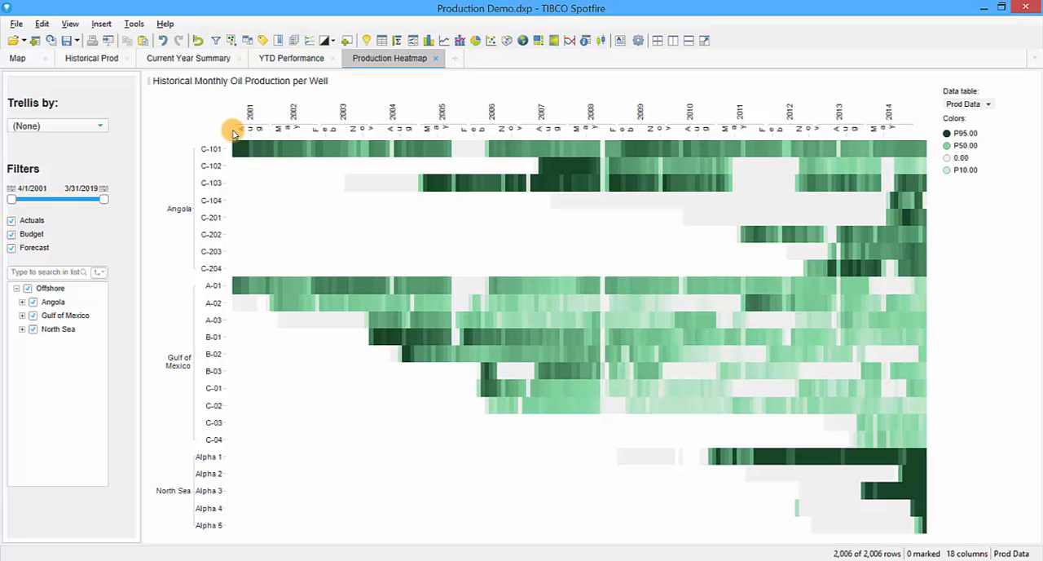
mouse_move(770, 163)
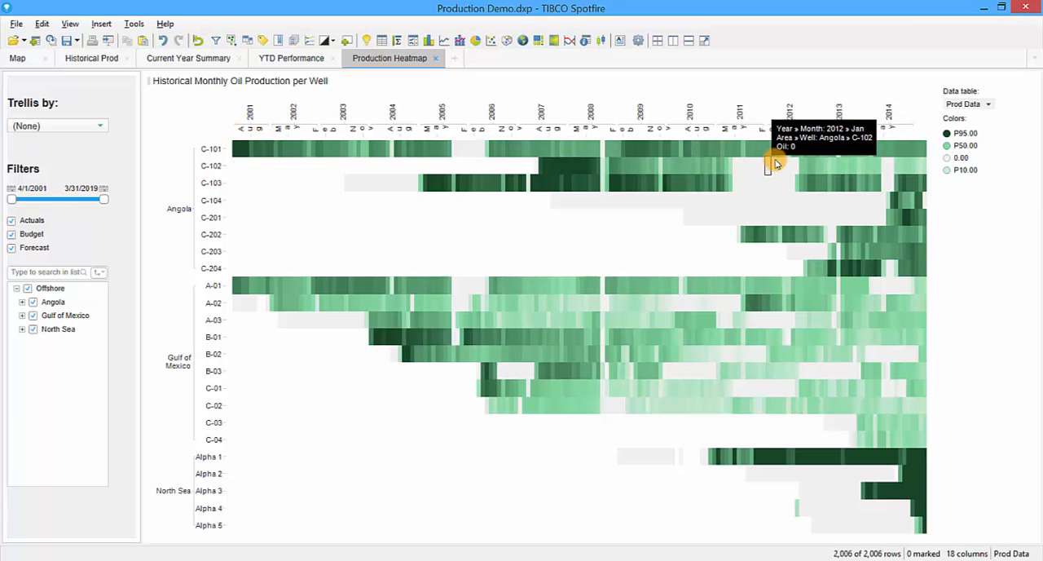
mouse_move(933, 146)
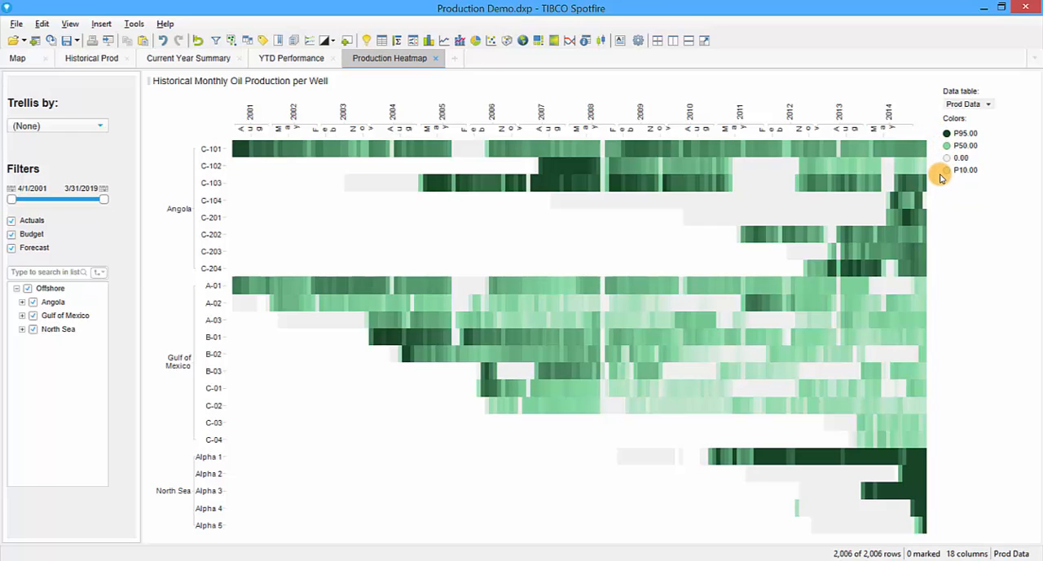
mouse_move(232, 130)
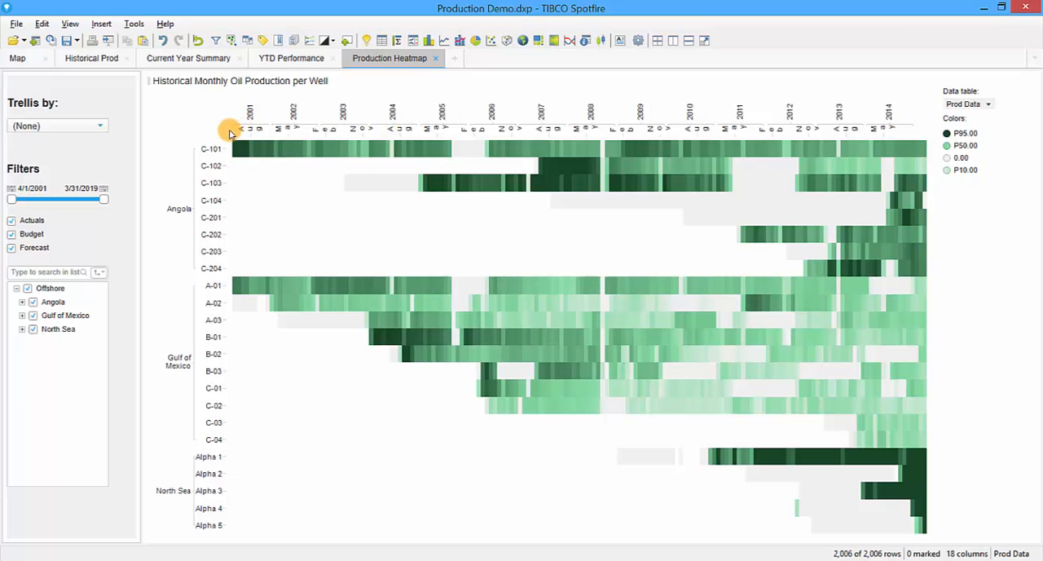
mouse_move(257, 177)
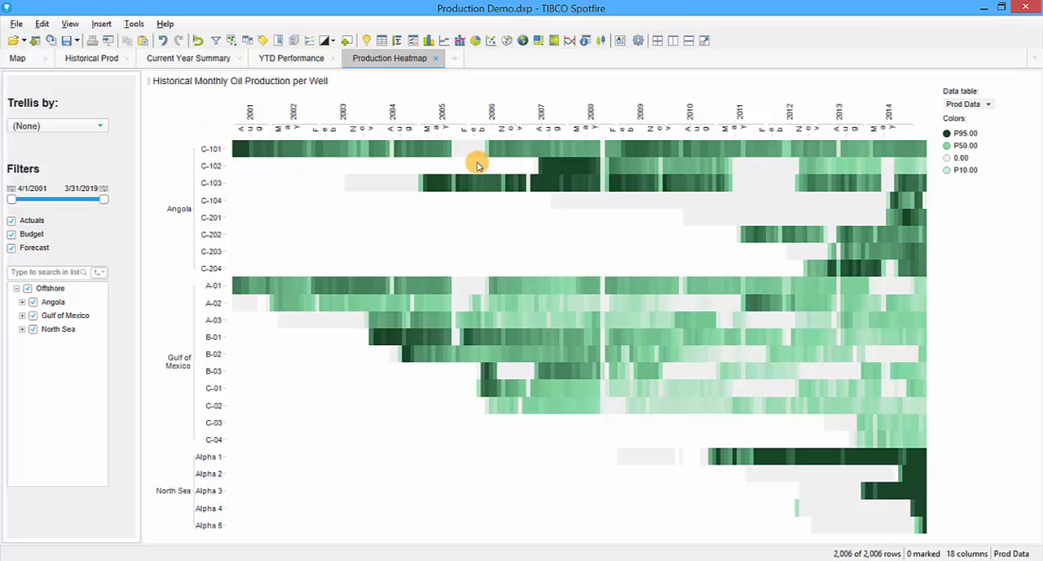
mouse_move(466, 289)
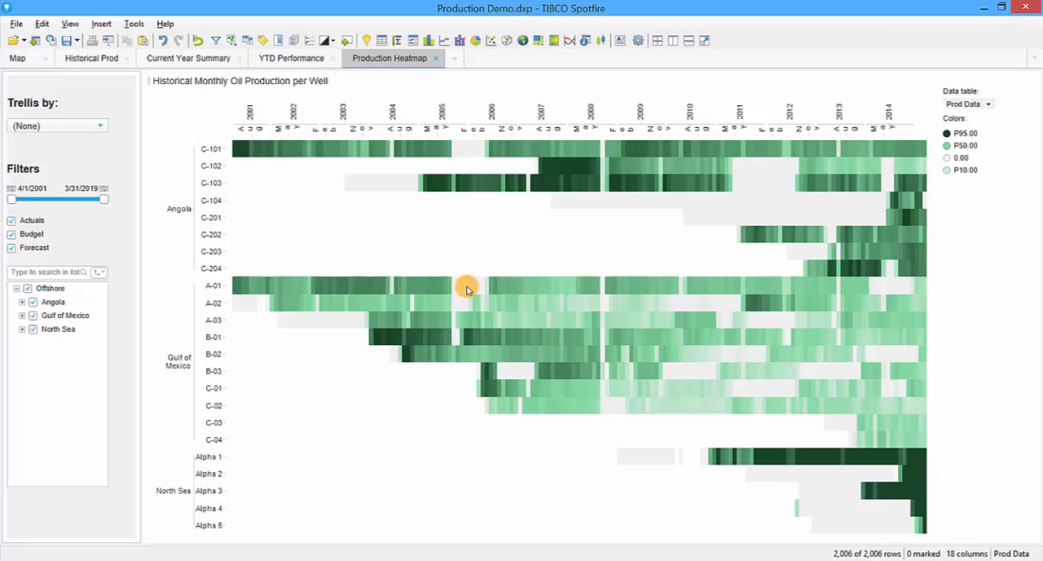
mouse_move(733, 185)
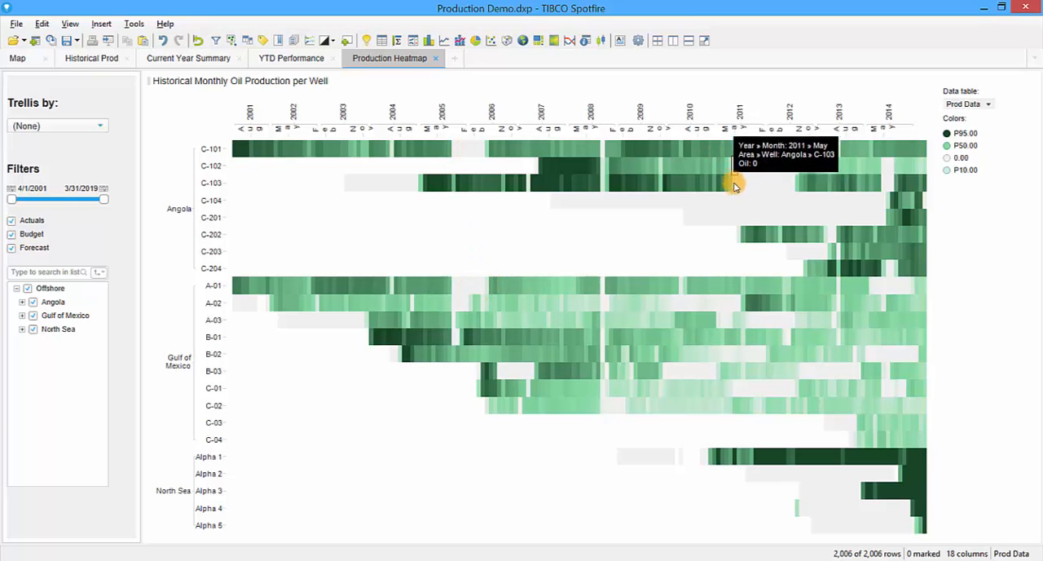
mouse_move(574, 235)
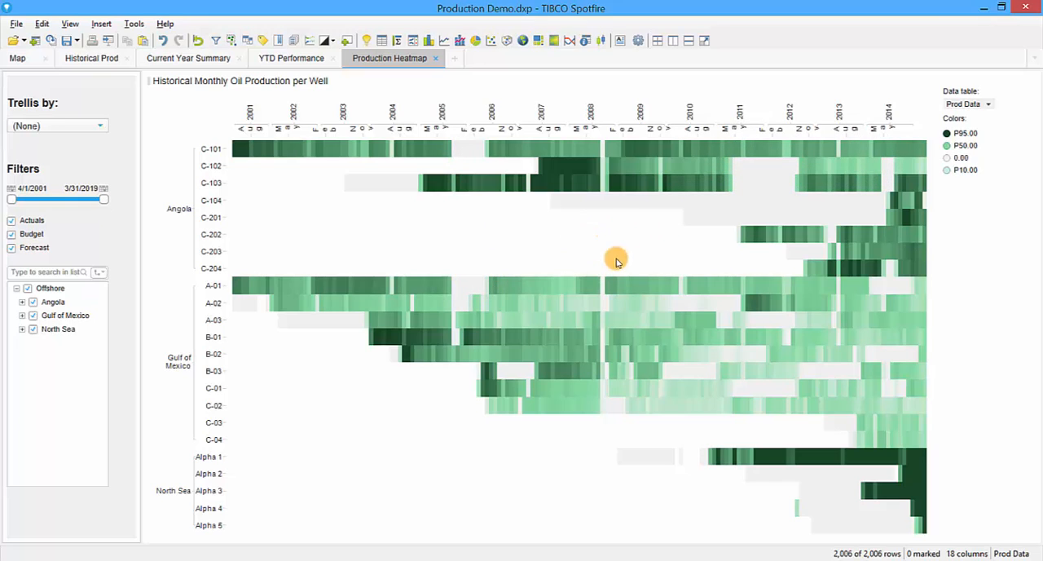
mouse_move(730, 475)
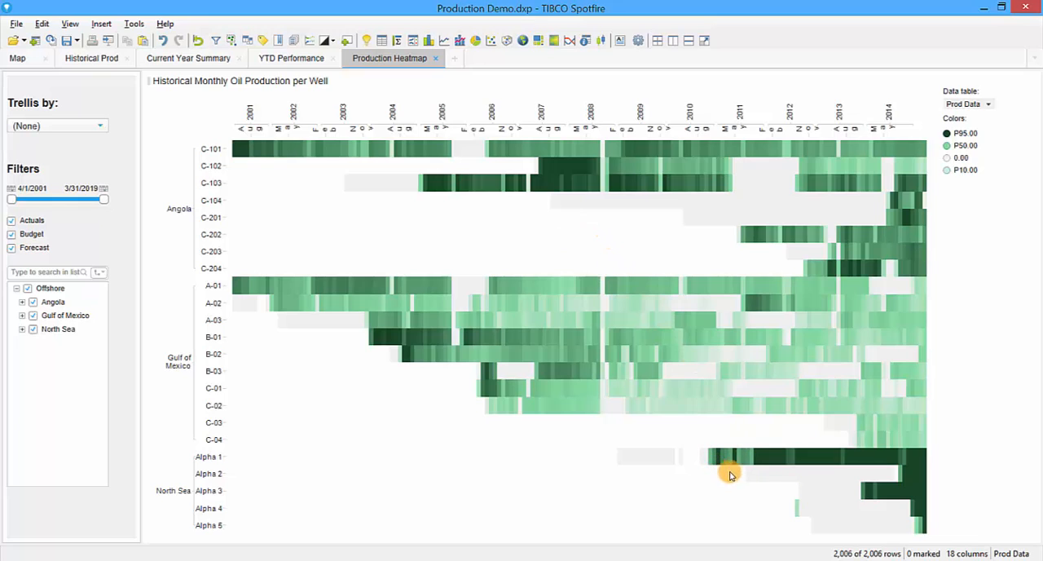
mouse_move(804, 477)
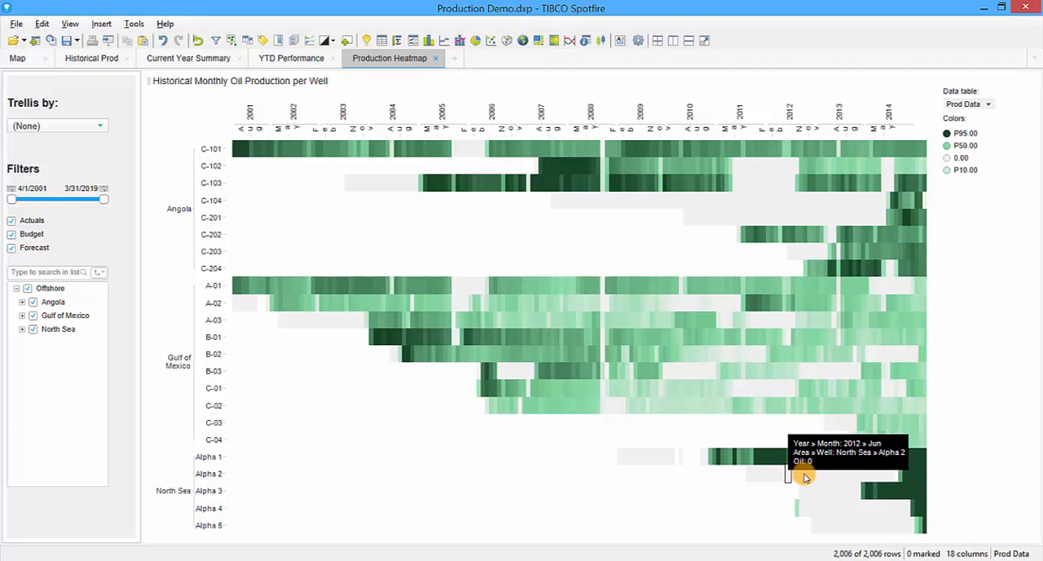
mouse_move(935, 471)
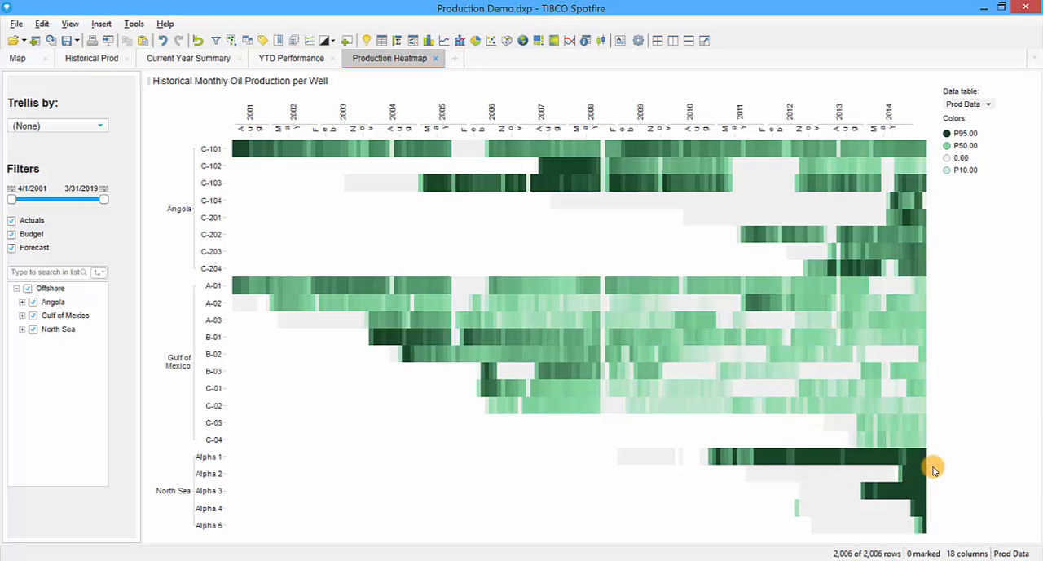
mouse_move(948, 521)
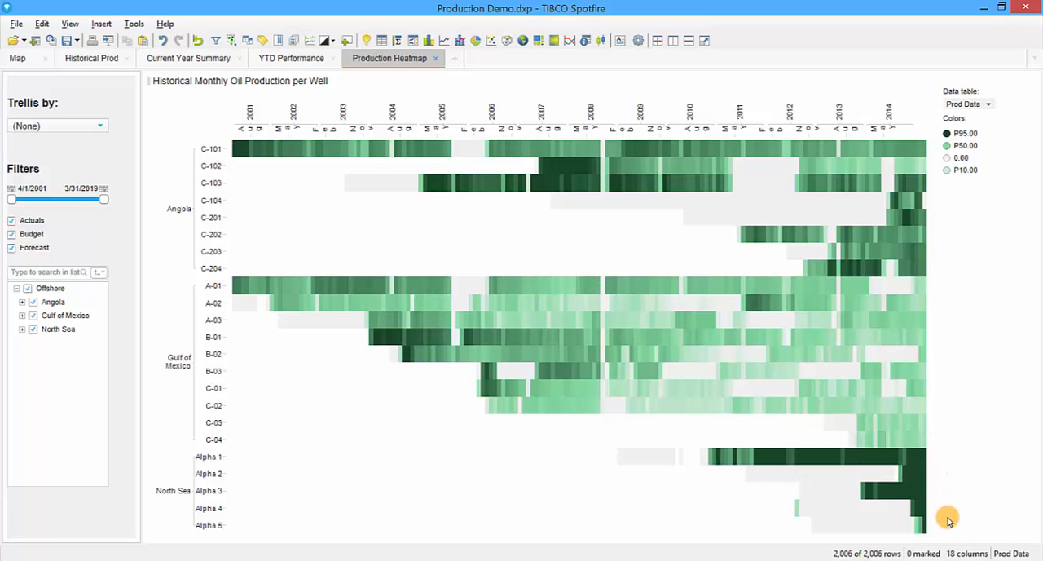